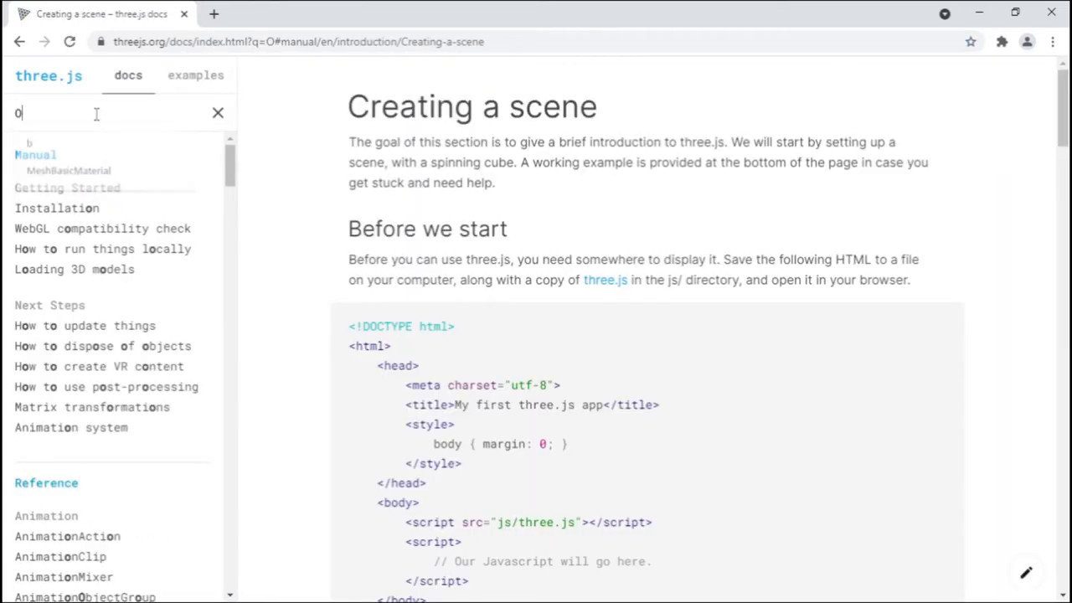
- Search the docs for 'Object3d' and open the Object3D reference page
text(Object3d)
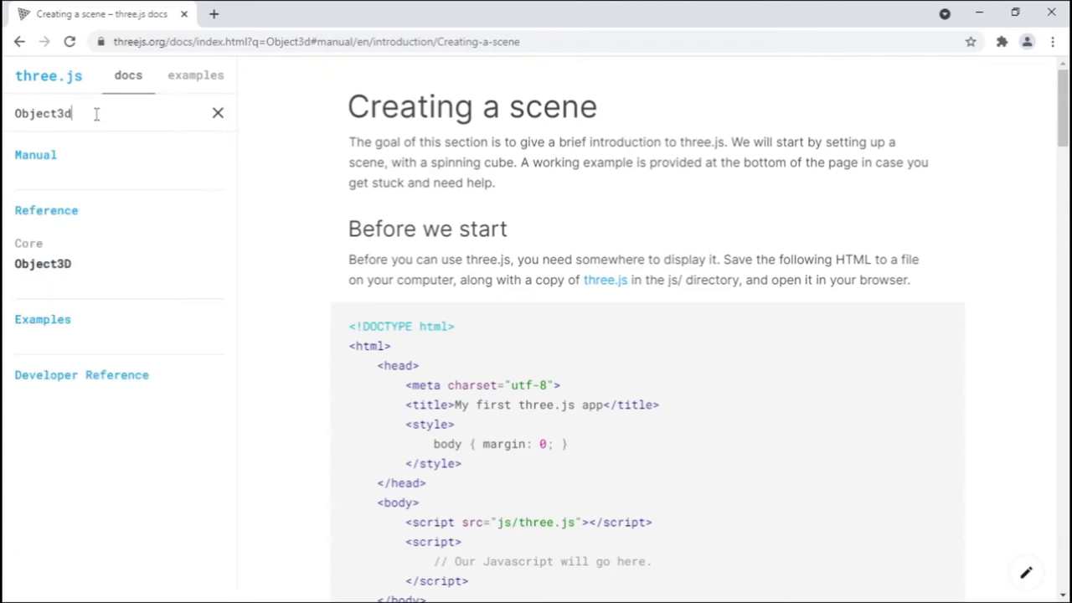
mouse_move(43, 263)
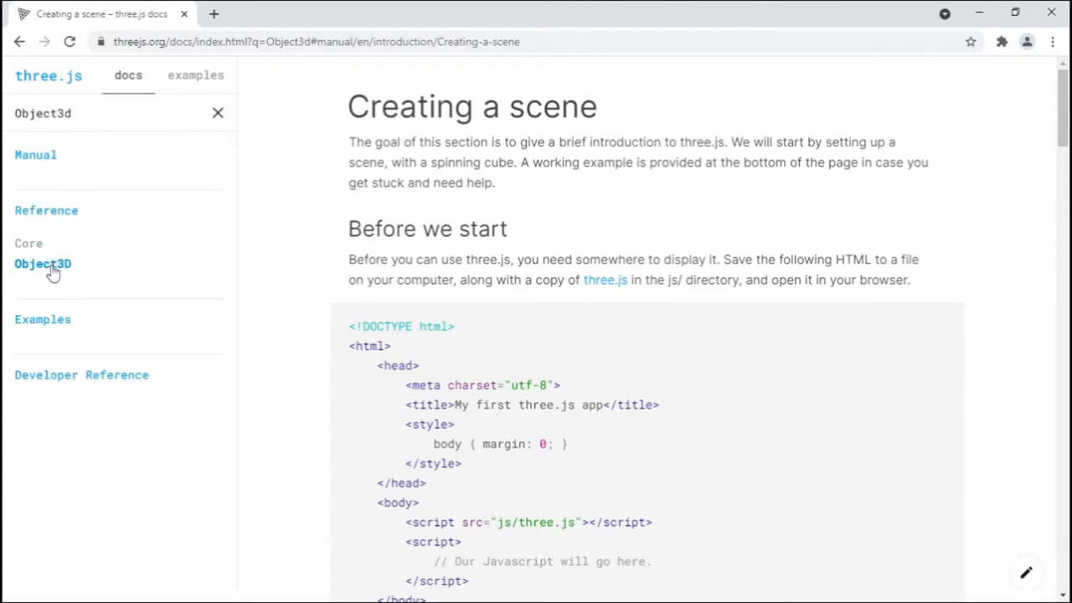
click(42, 264)
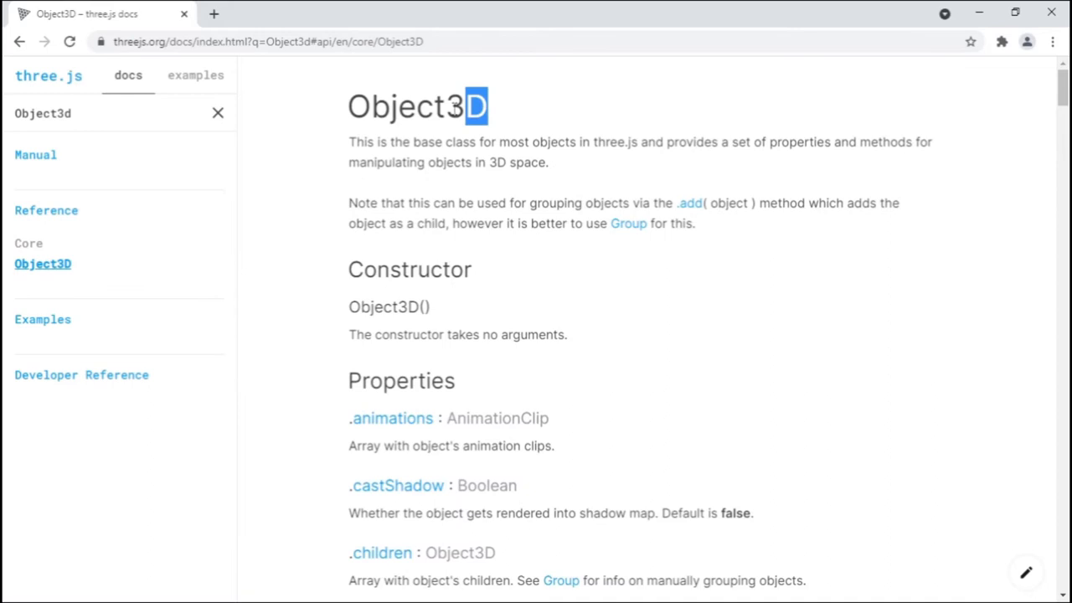
triple_click(417, 106)
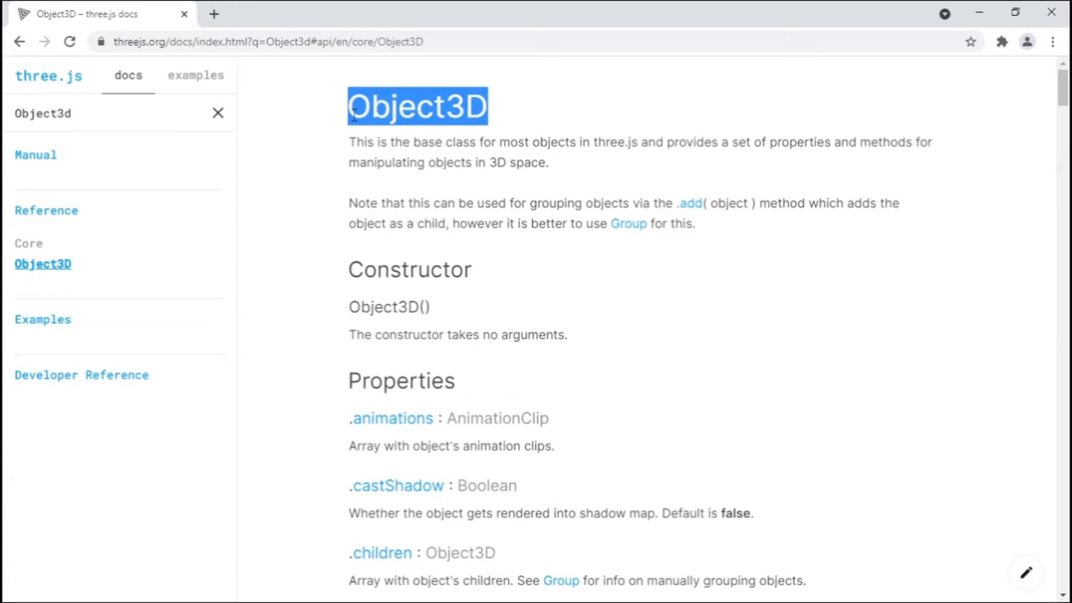
- Search 'camera' to open the Scene reference, then search 'mesh' to open Mesh
text(camera)
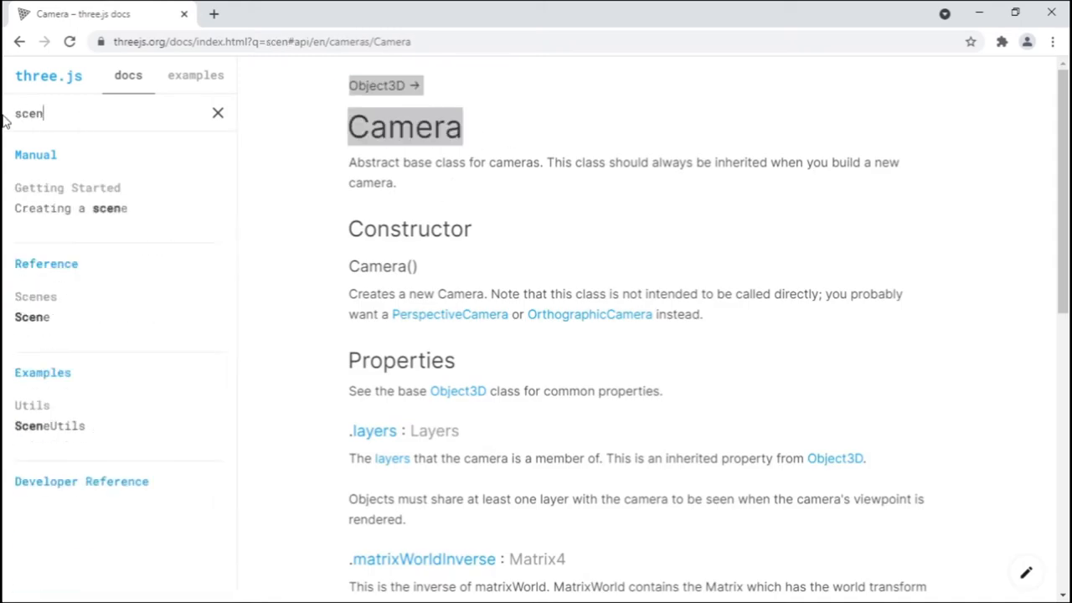
click(32, 316)
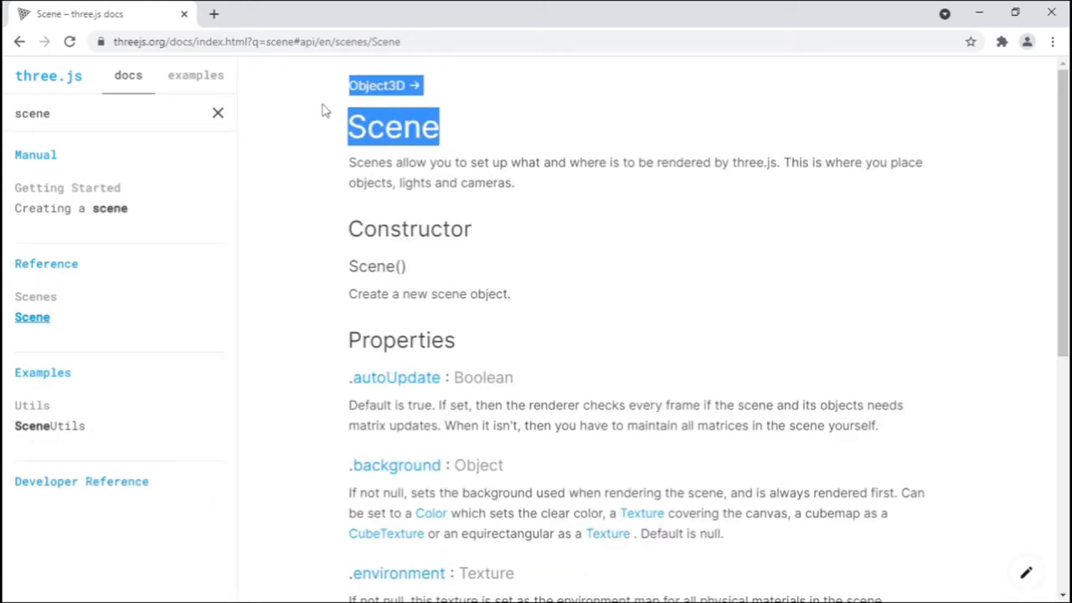
text(mesh)
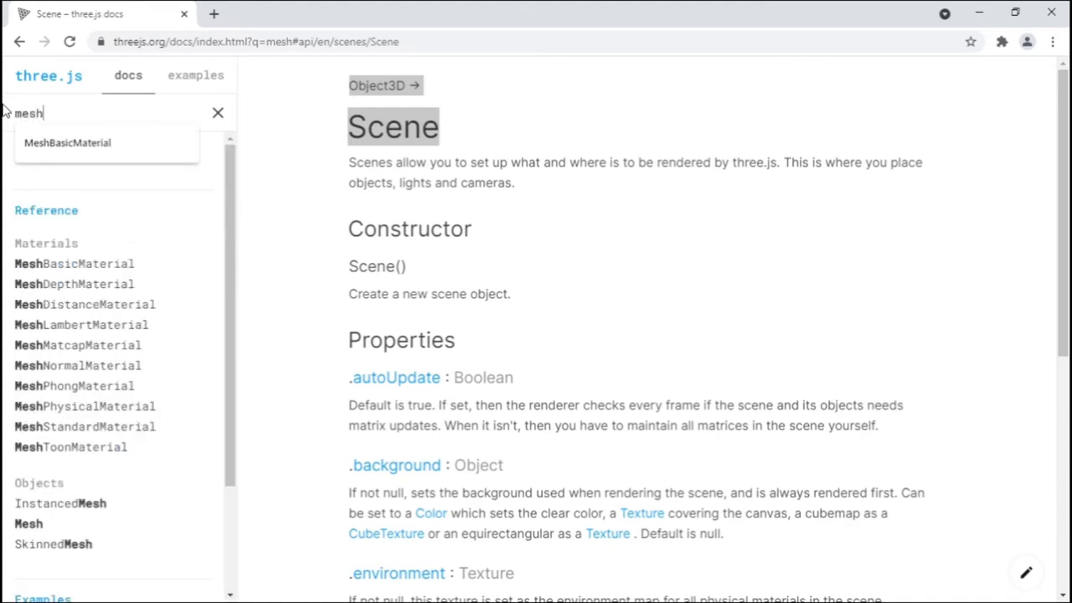
click(27, 523)
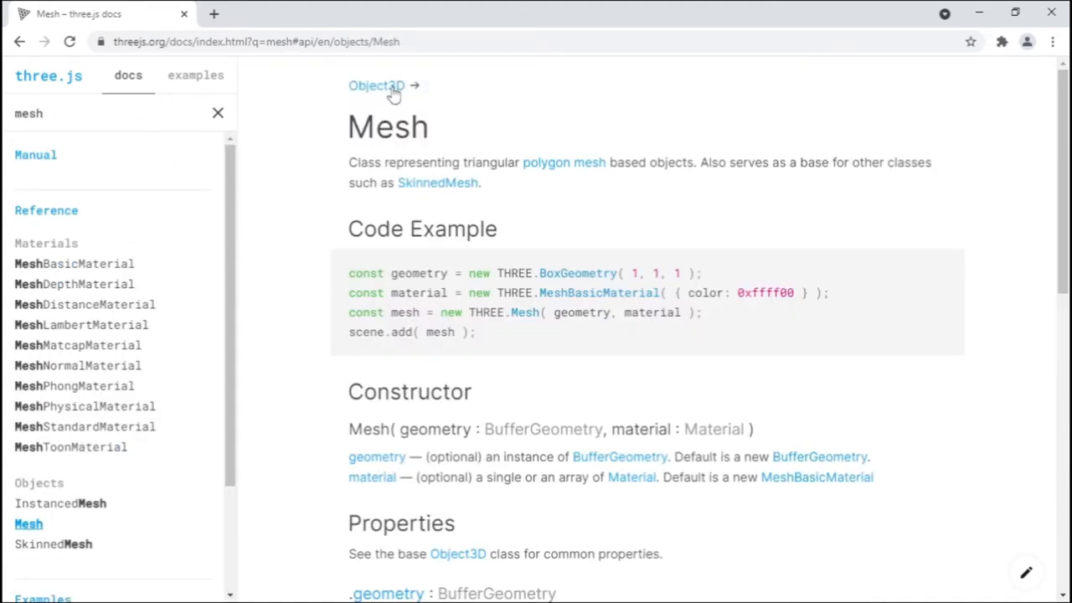
- Reopen the Object3D reference and find 'method', 'position' and 'scale' on the page
click(376, 85)
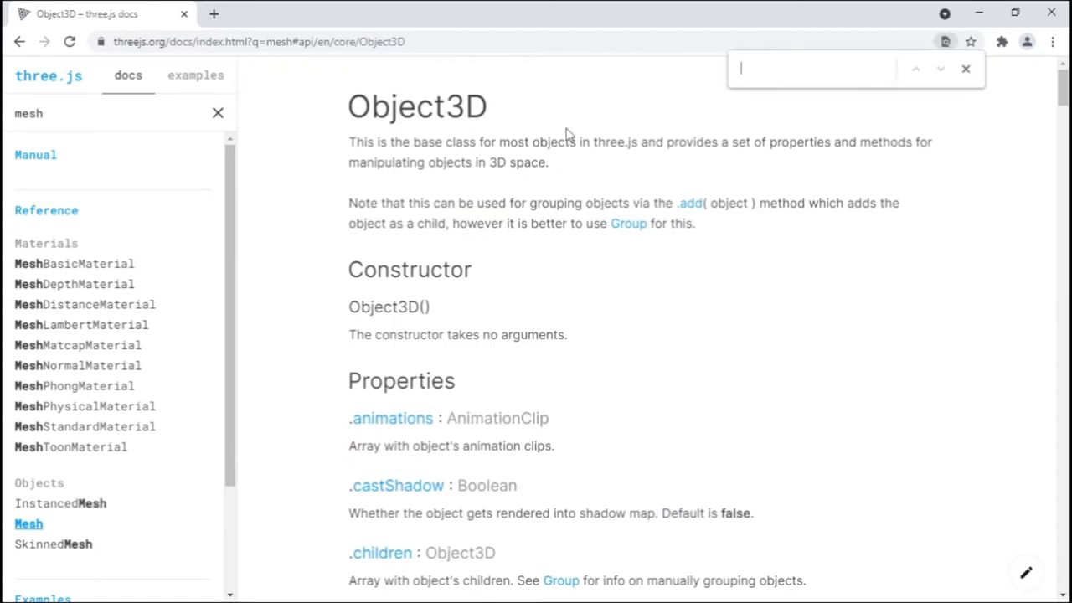
text(method)
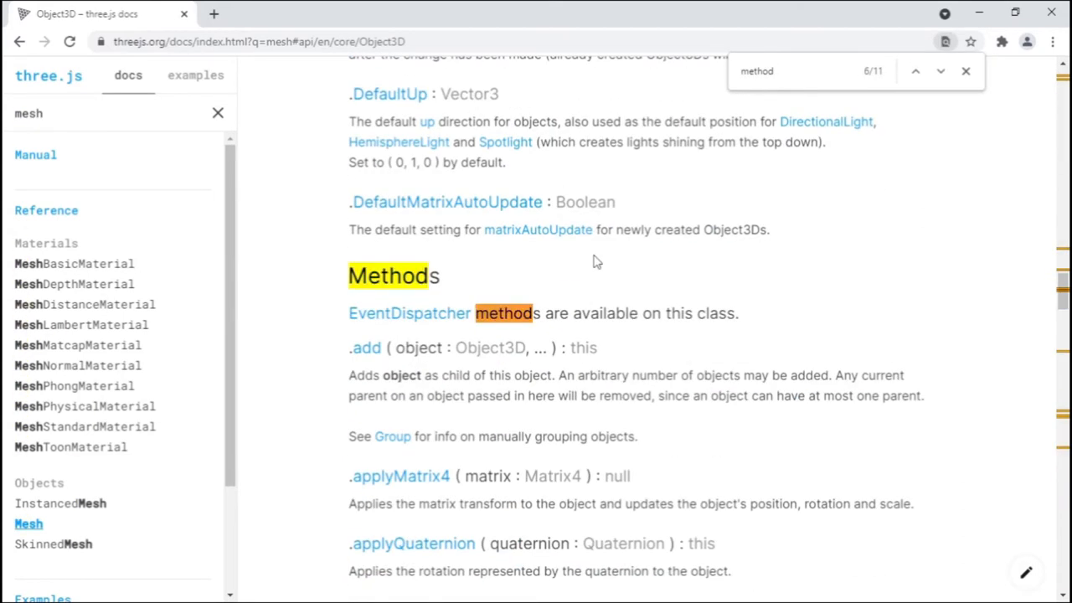
scroll(down, 3)
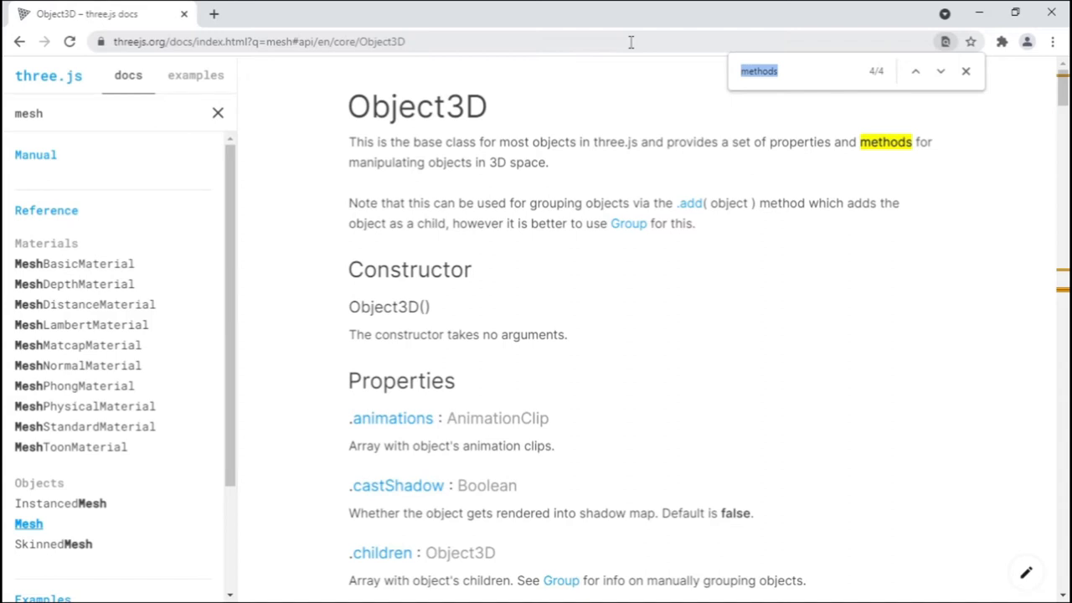
text(position)
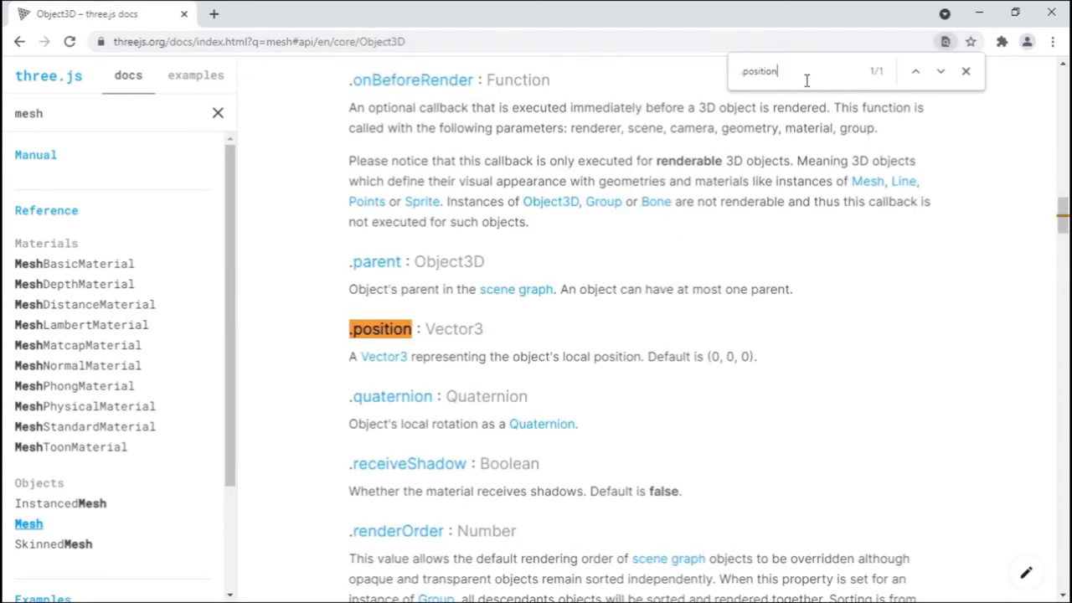
text(scale)
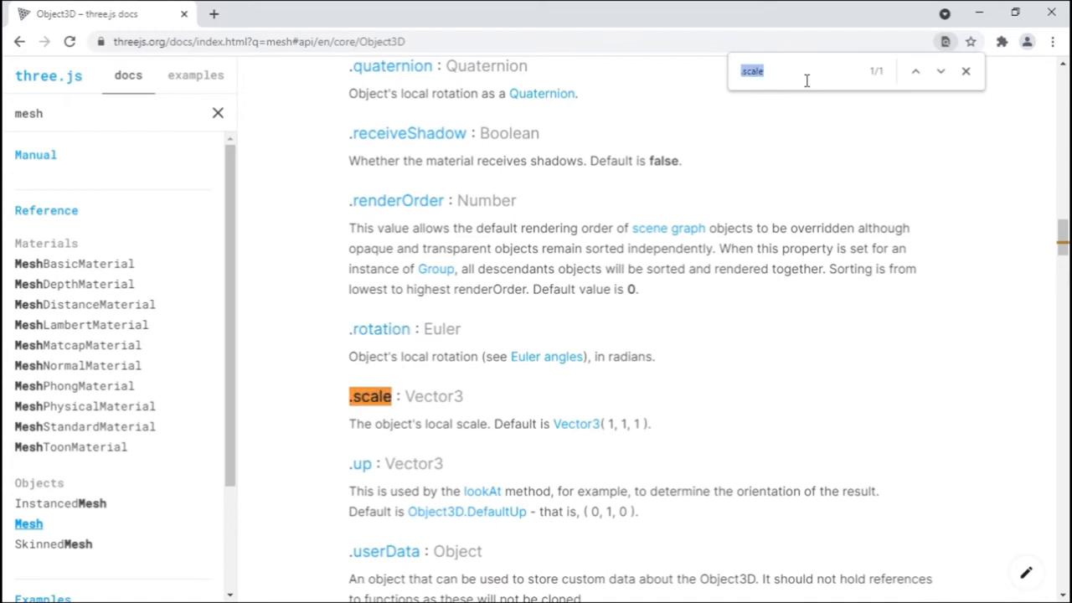
text(position)
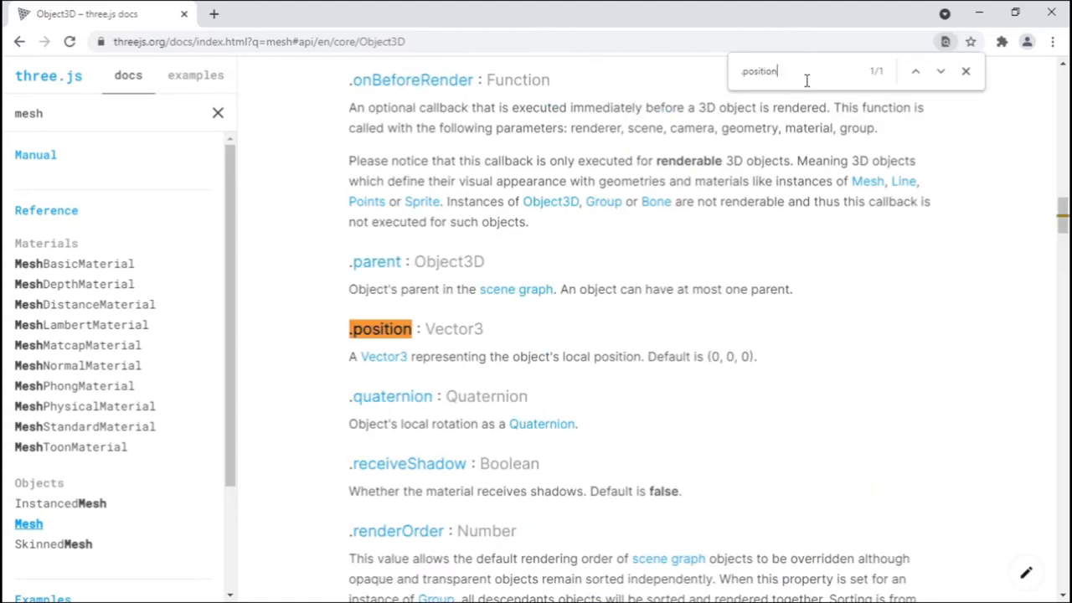
mouse_move(519, 336)
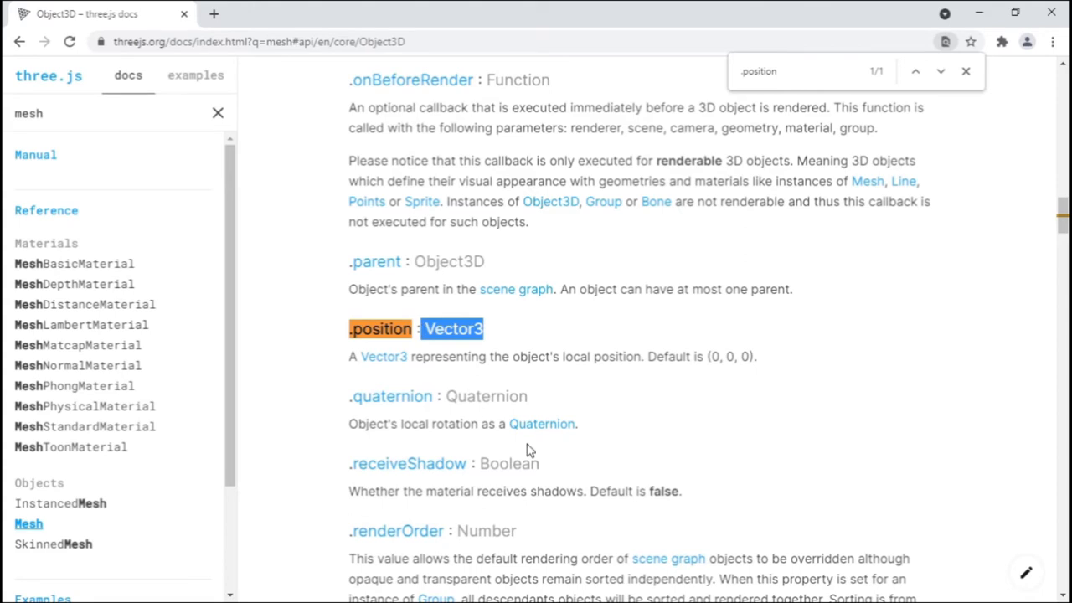
mouse_move(584, 460)
text(vector3)
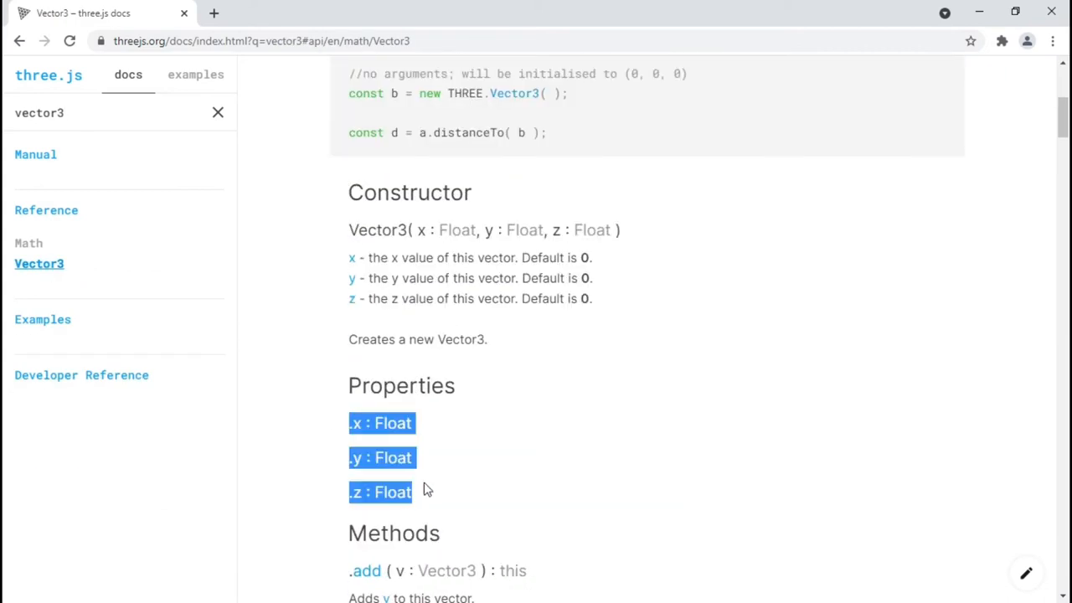
mouse_move(513, 453)
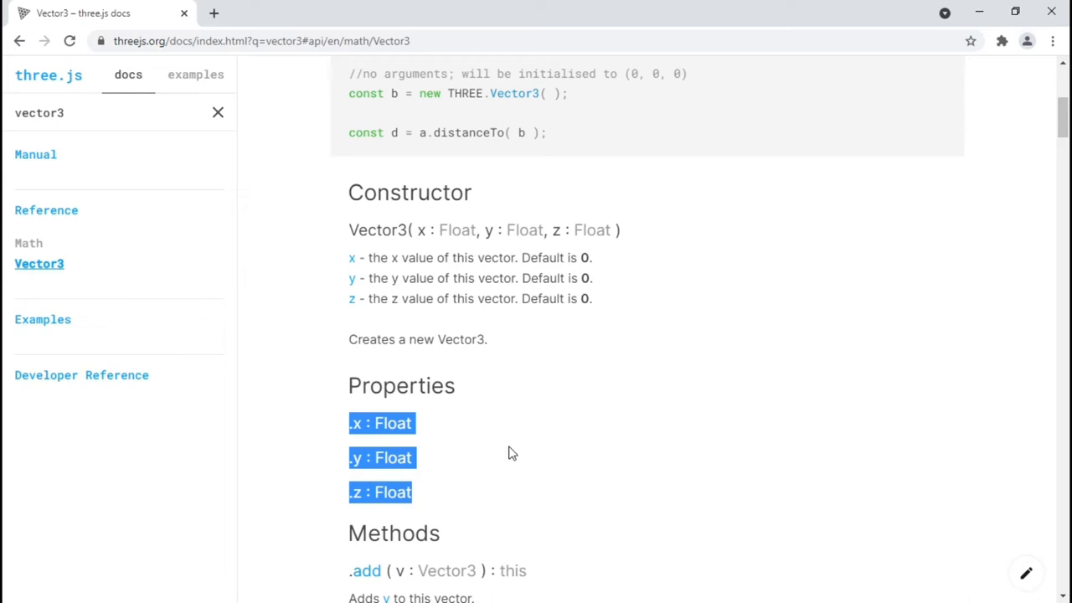
- Find .setZ and .distanceTo on Vector3, recheck Object3D's scale, then go to threejs.org
text(.setZ)
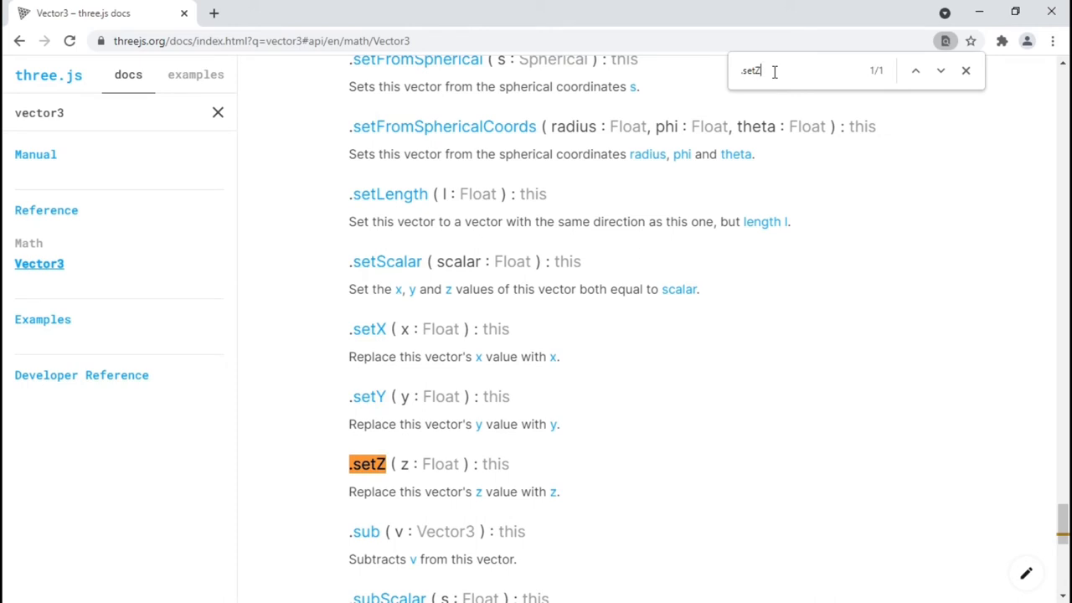
text(.distanceto)
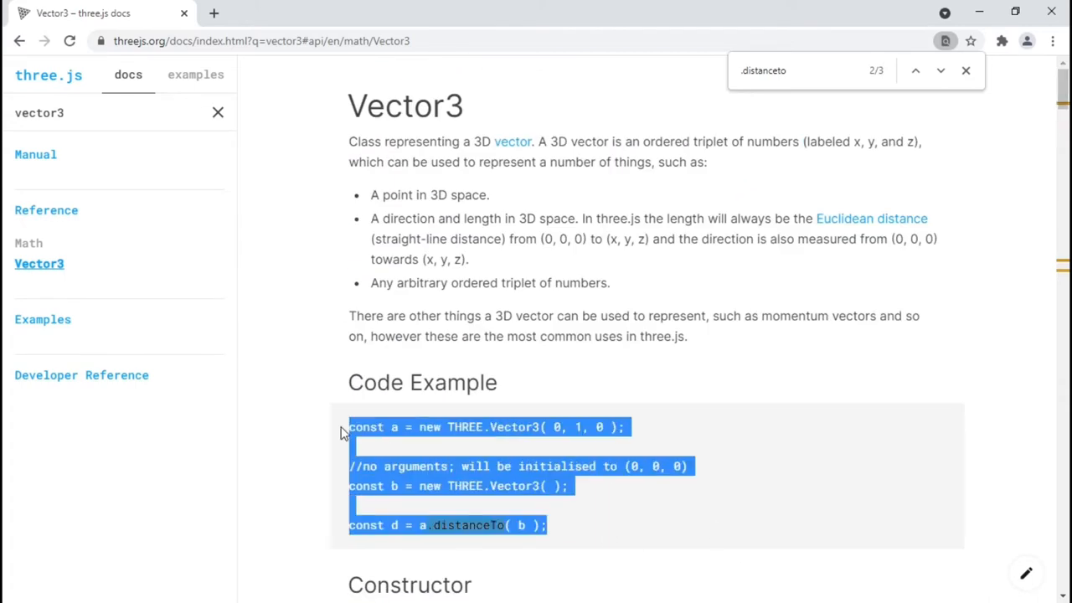
click(43, 264)
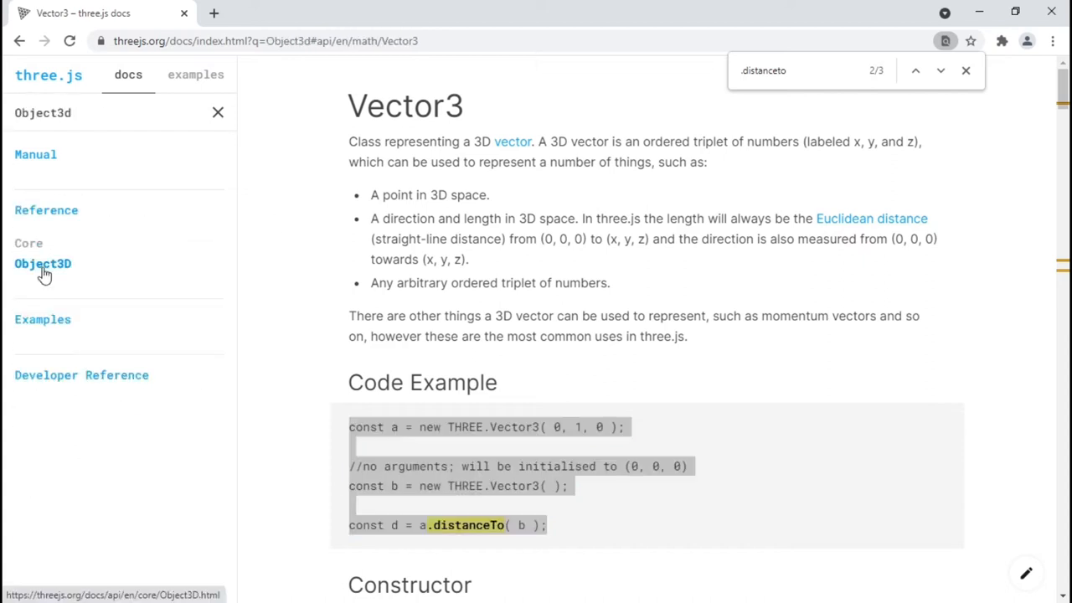
click(43, 263)
text(.scale)
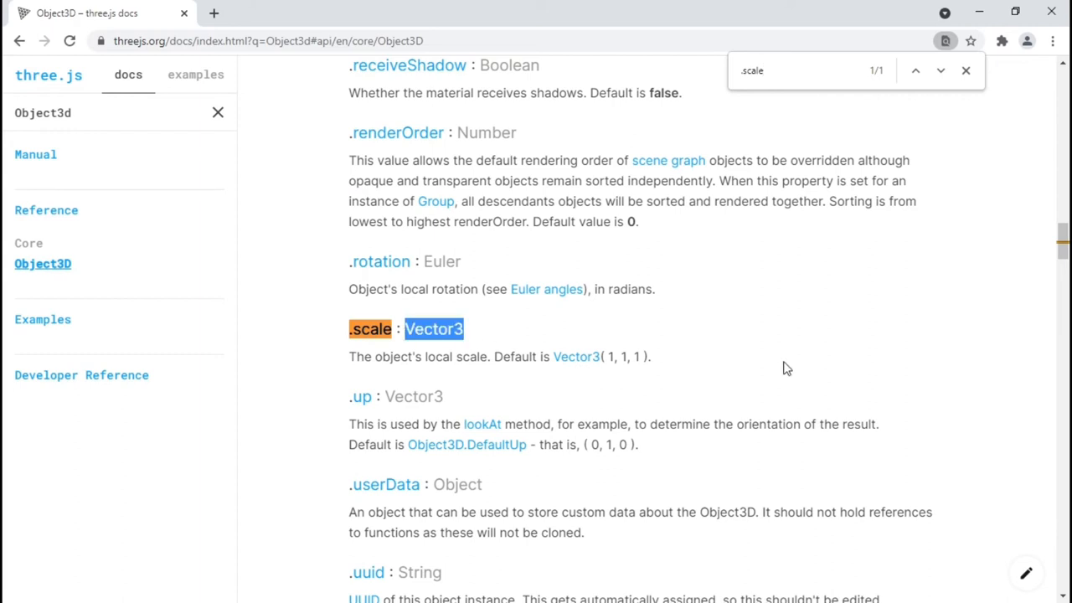
click(433, 329)
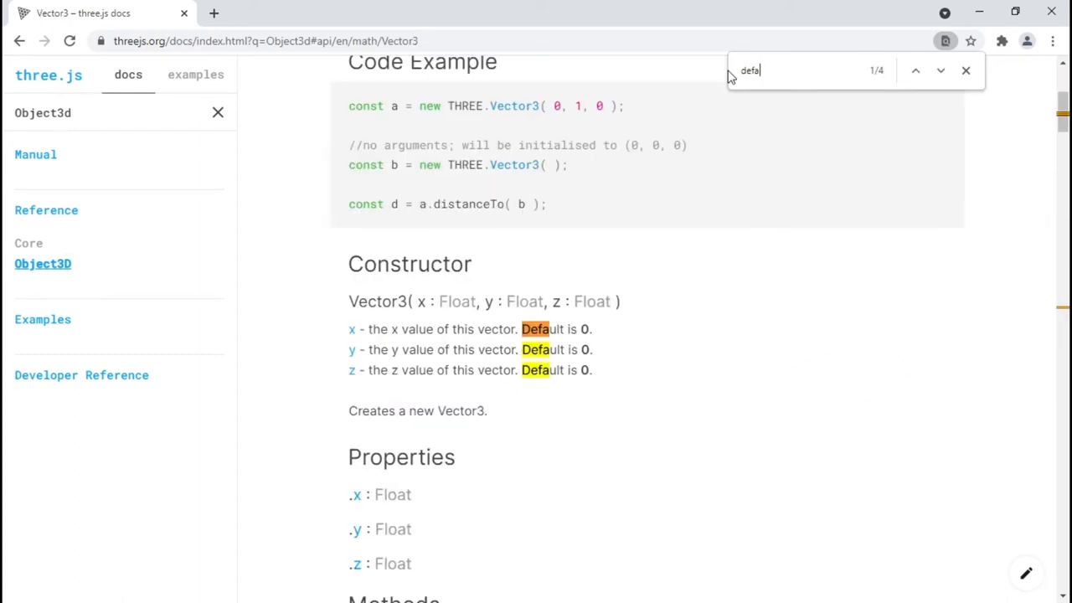
text(ult)
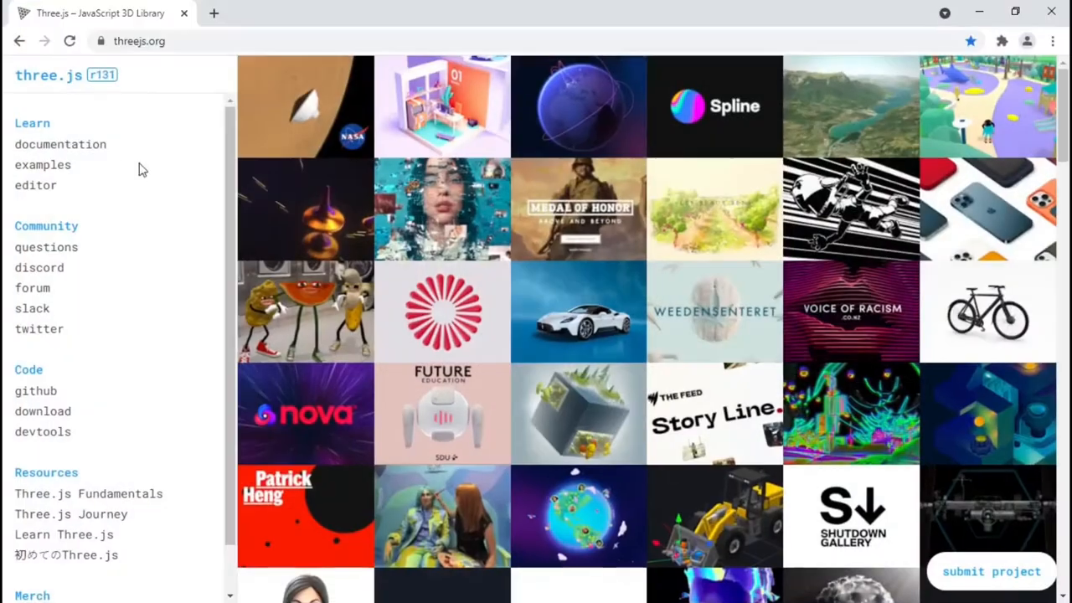
- Add <script src="src/index.js" type="module"> below the three.js script in index.html
click(60, 144)
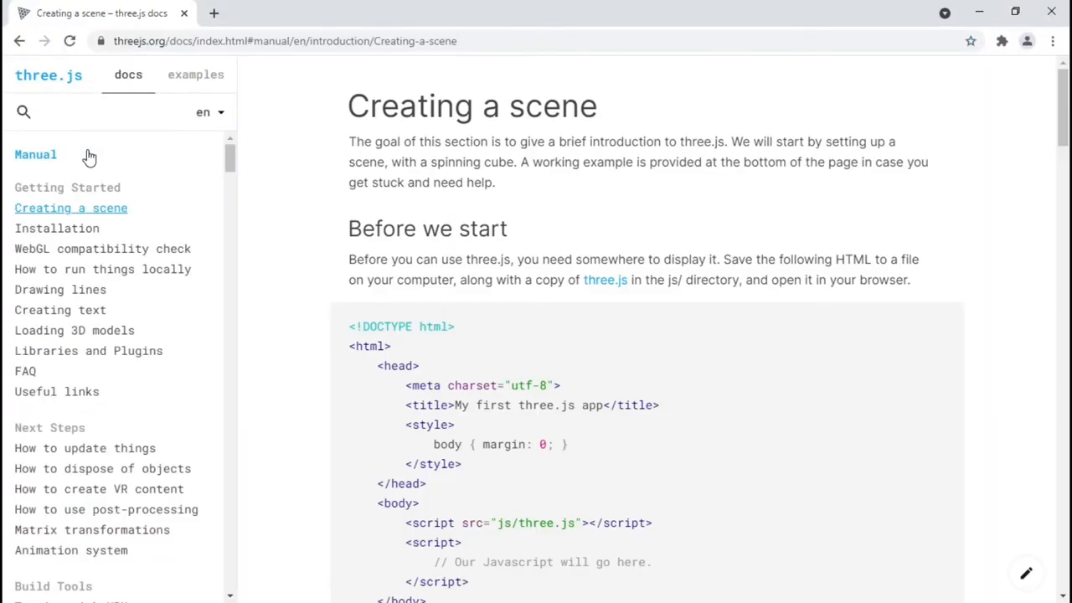
click(605, 280)
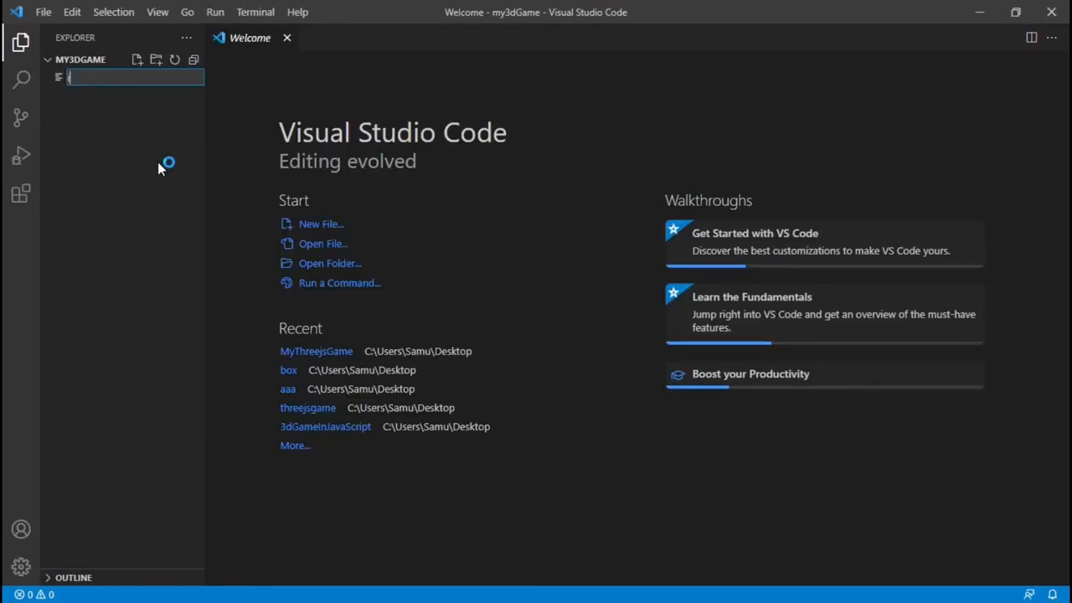
text(index.html)
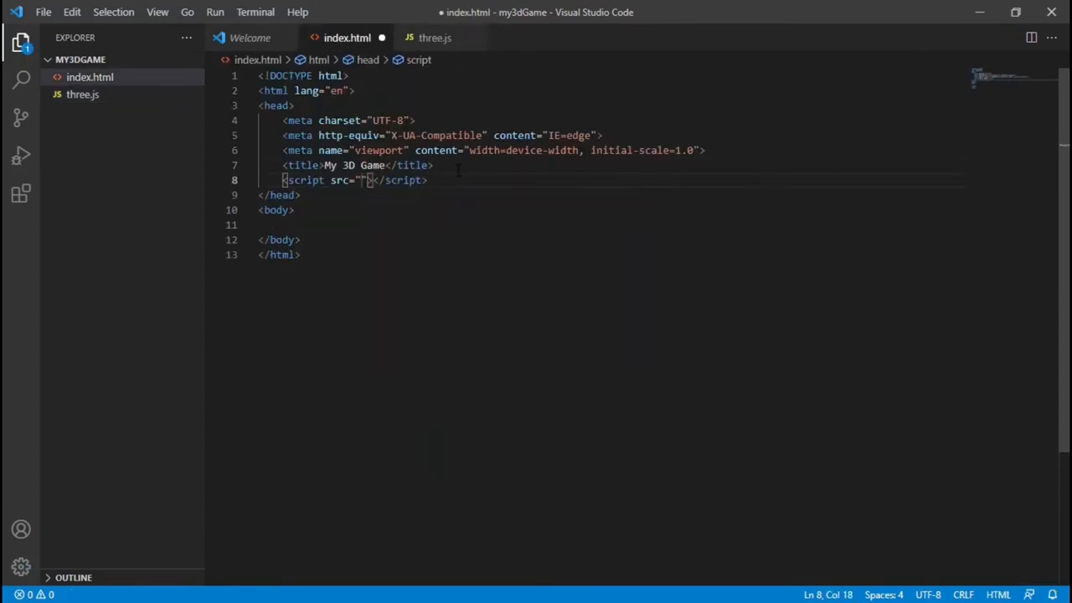
text(three.js)
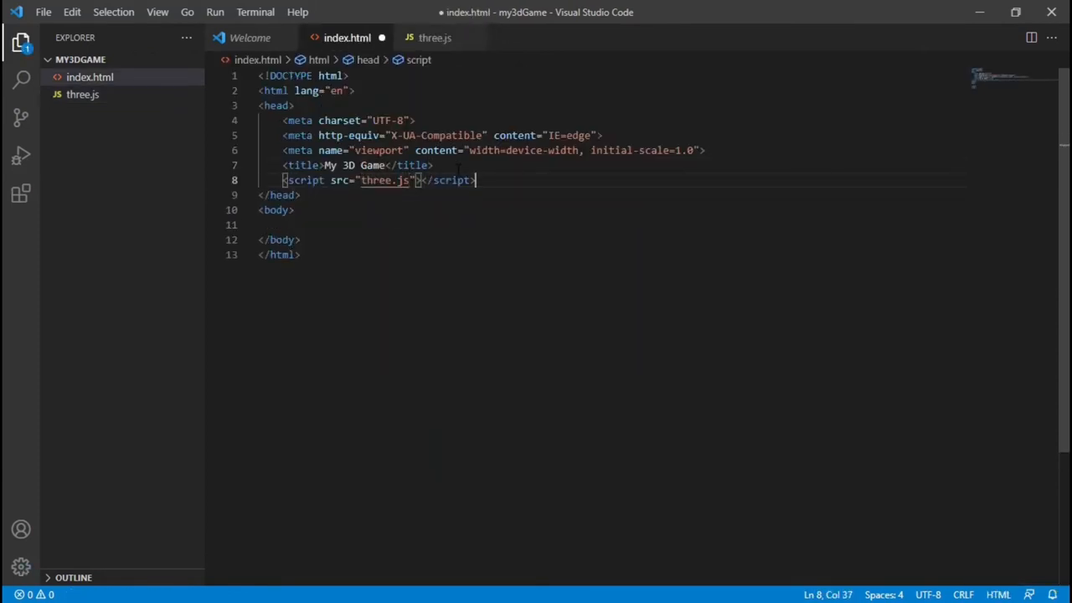
key(Enter)
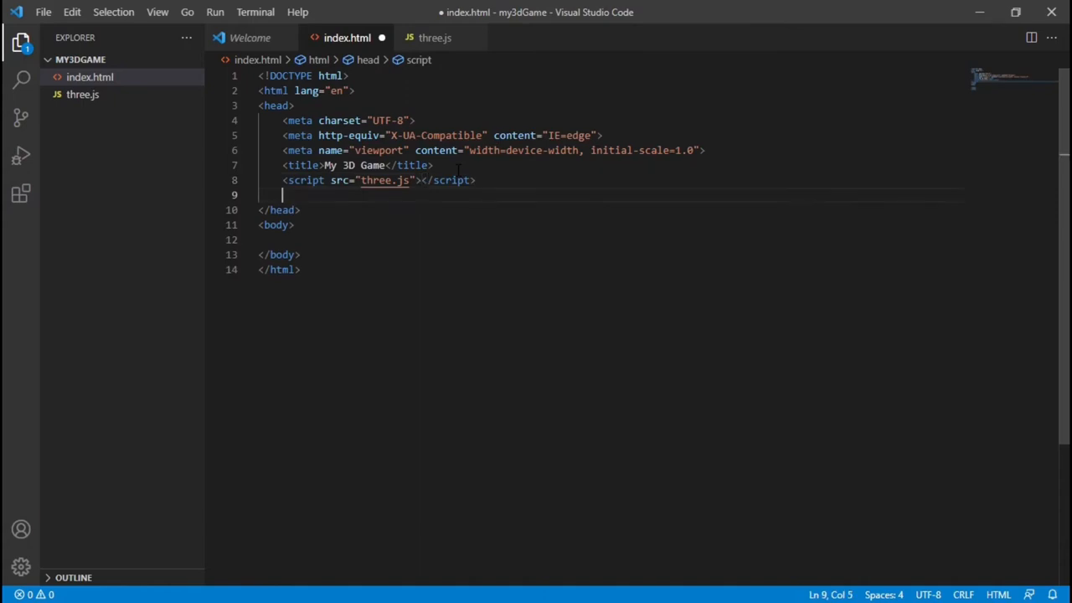
text(<script src="src/index.js"></script>)
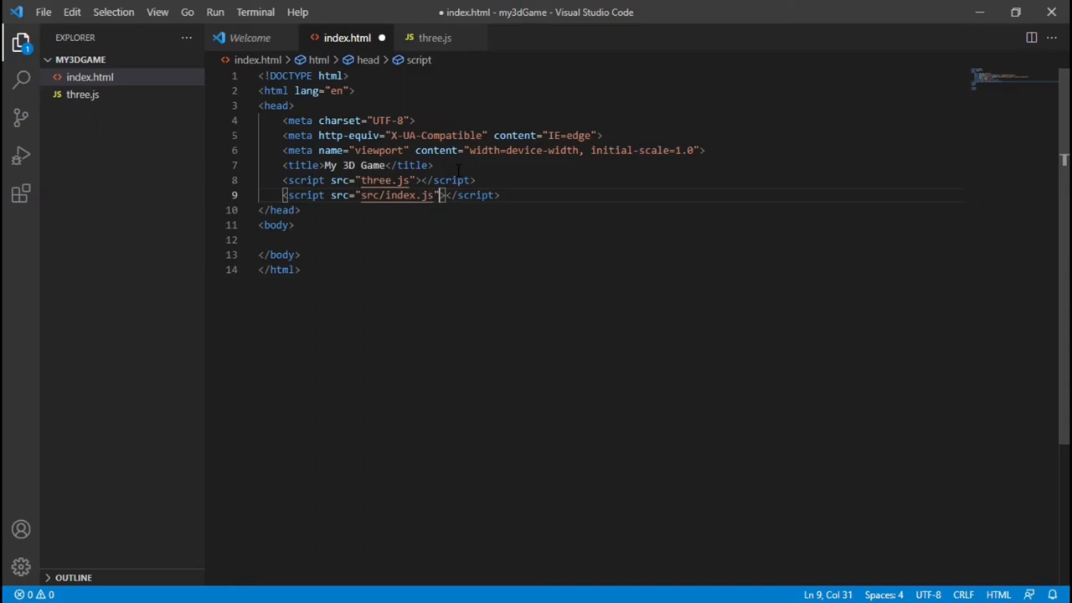
text(type="module")
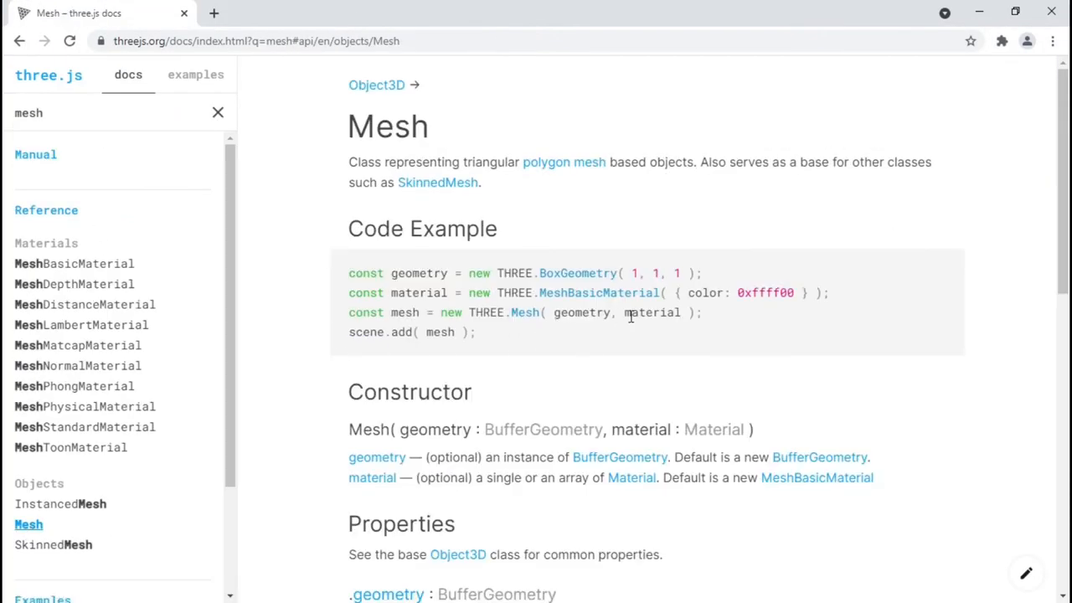
- Paste the Mesh example into new src/Box.js as a box mesh with 'export default box'
drag(349, 273, 702, 312)
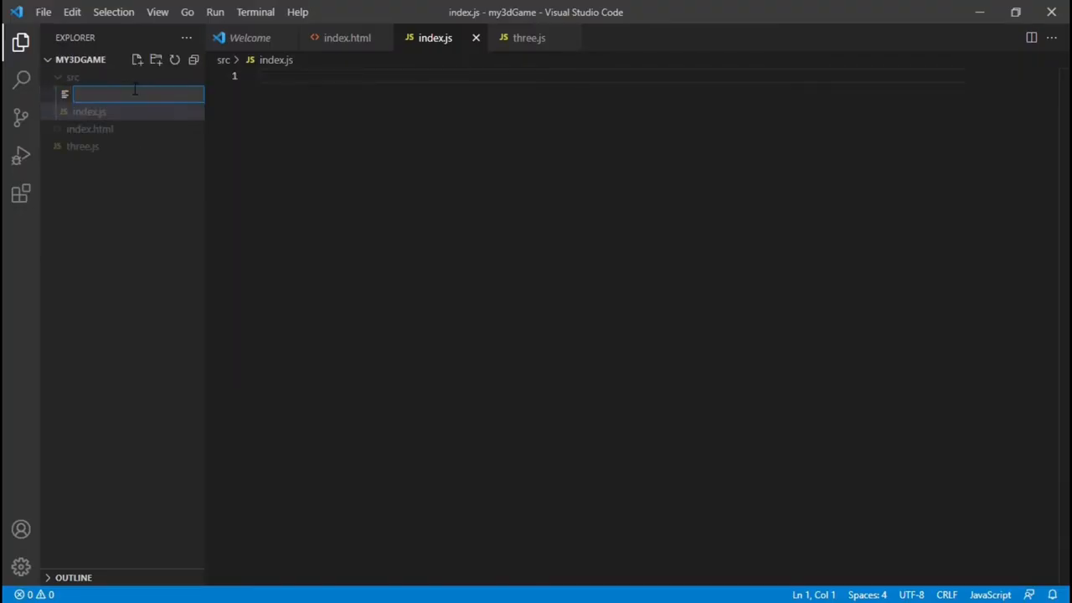
text(Box.js)
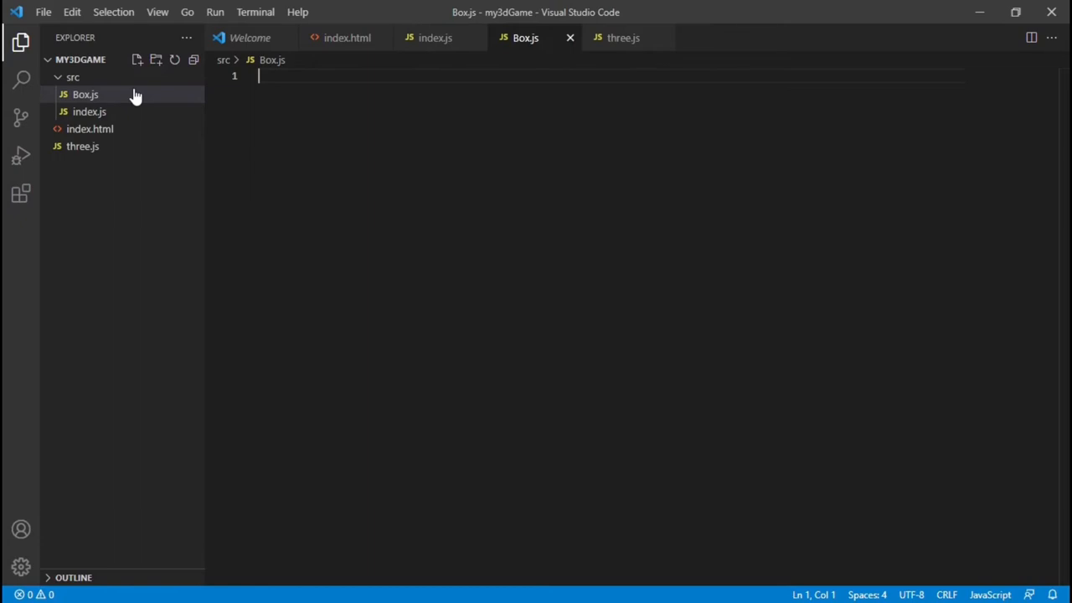
text(const bo = new THREE.Mesh( geometry, material );)
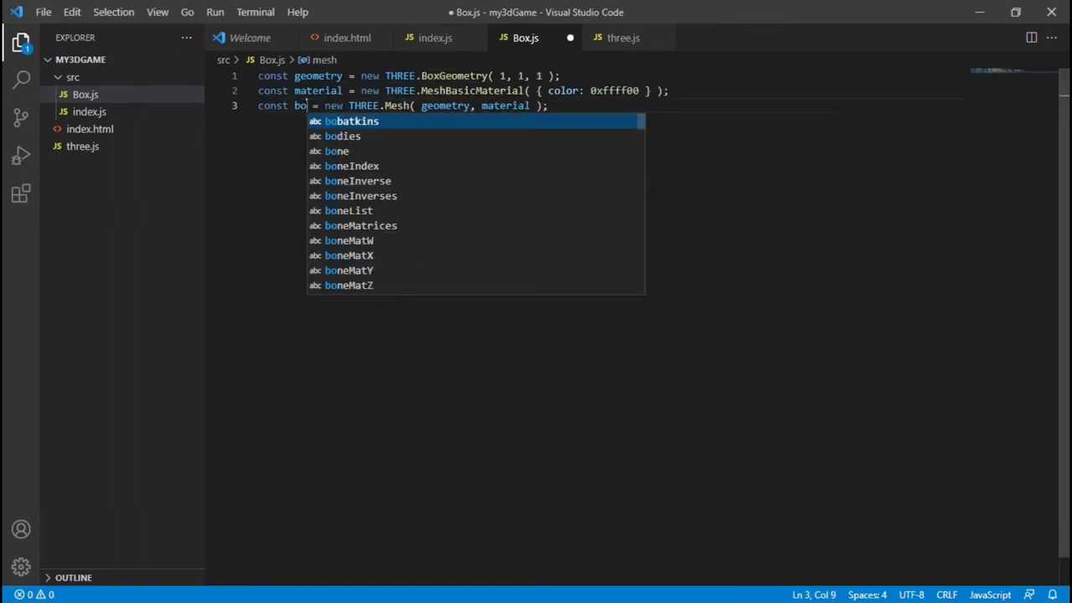
text(export def)
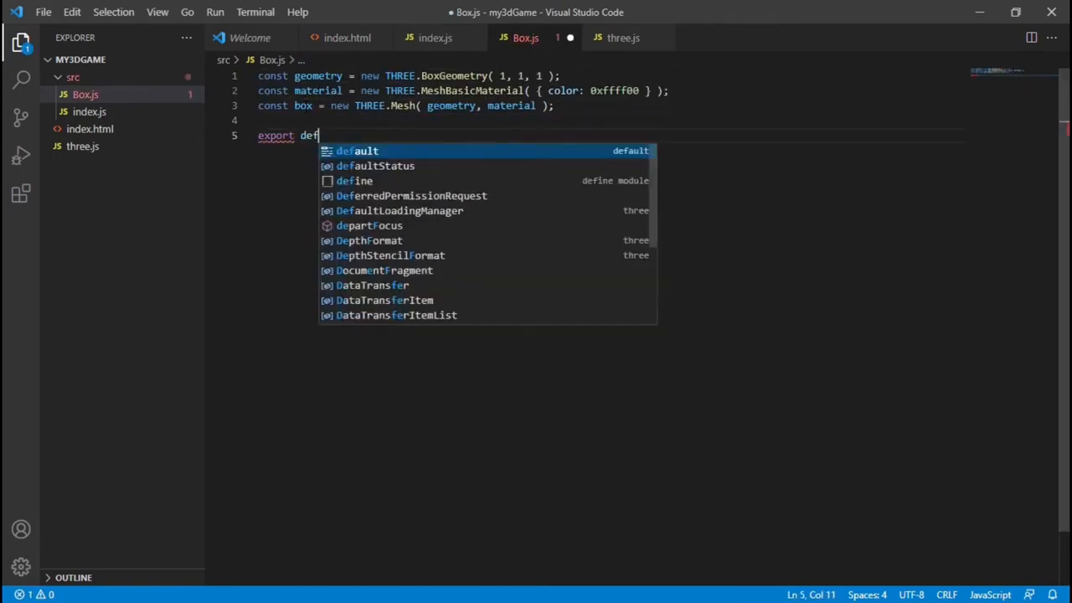
click(435, 38)
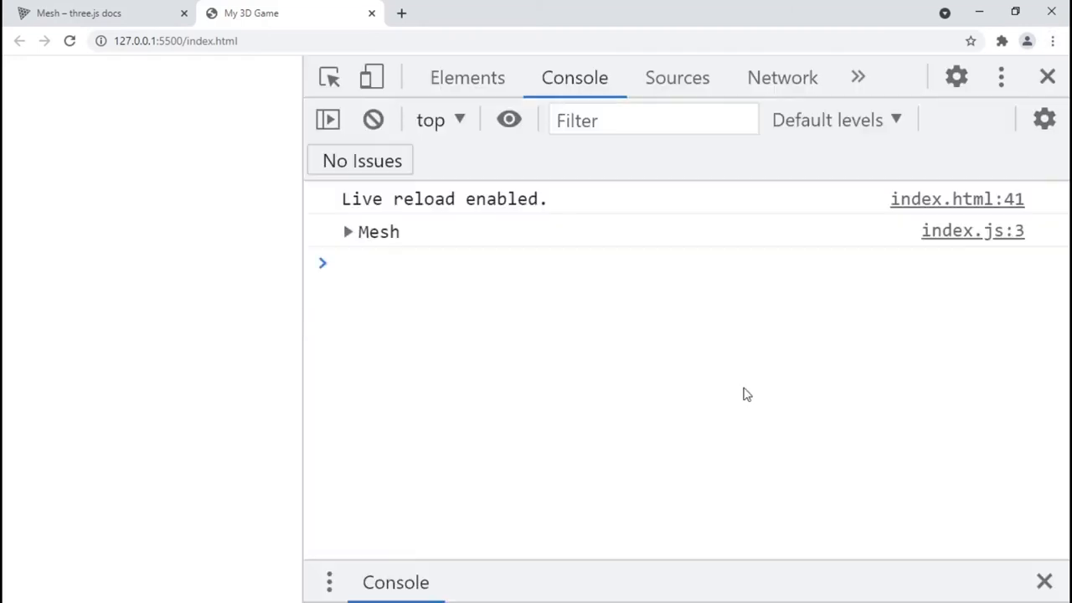
- Inspect the logged Mesh and confirm the Live Server extension is installed
click(348, 231)
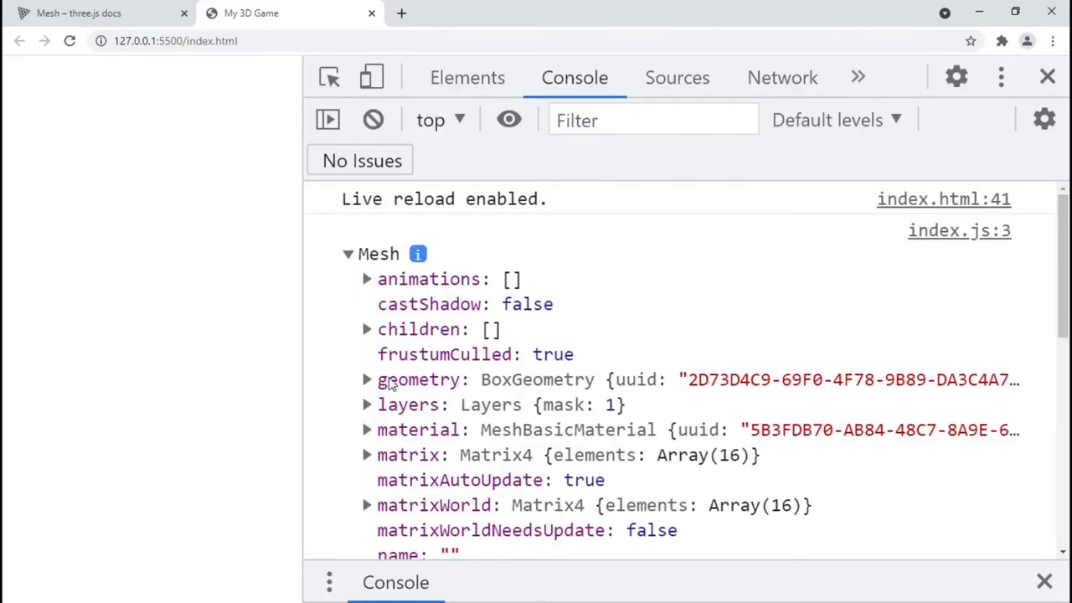
click(366, 429)
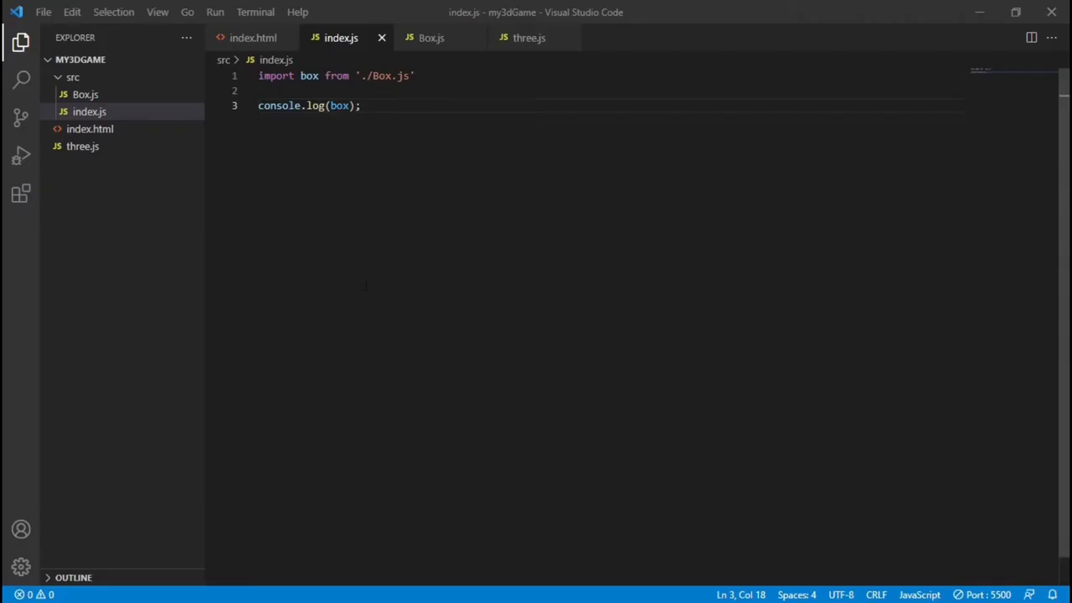
click(20, 193)
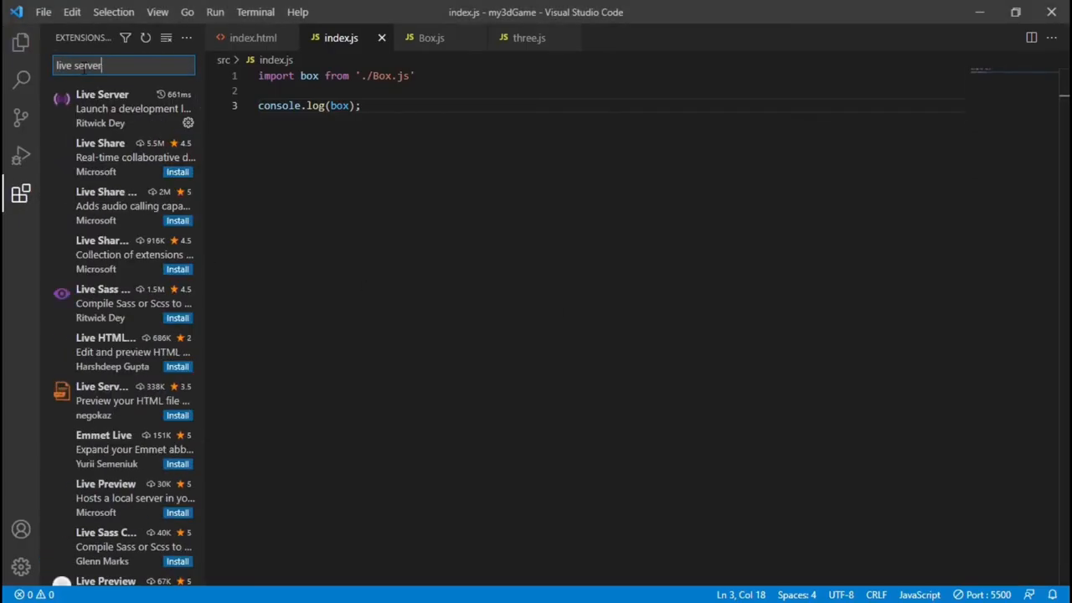
click(102, 94)
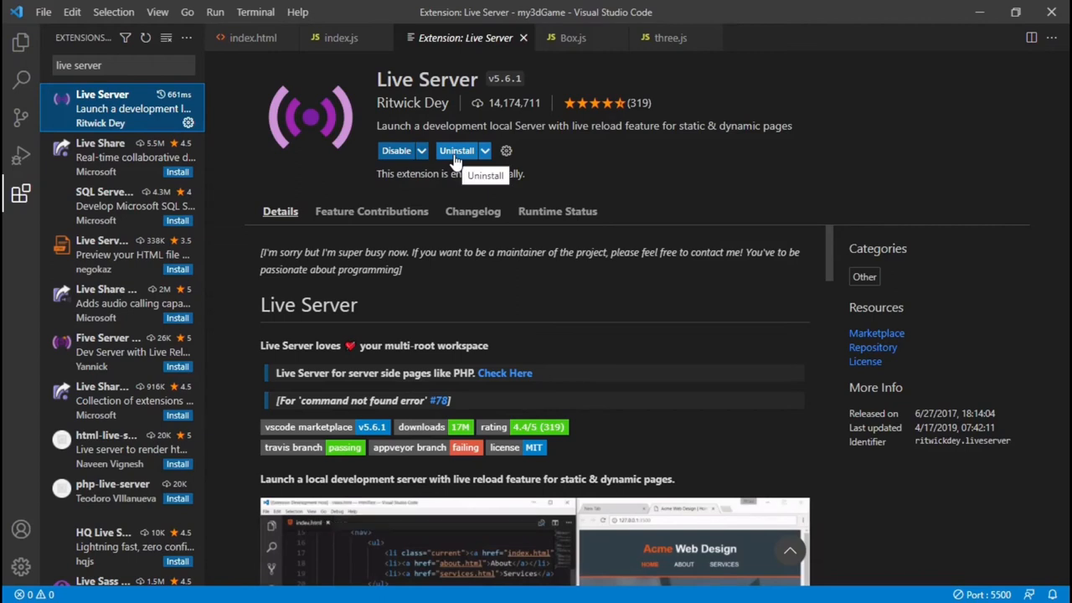
click(20, 42)
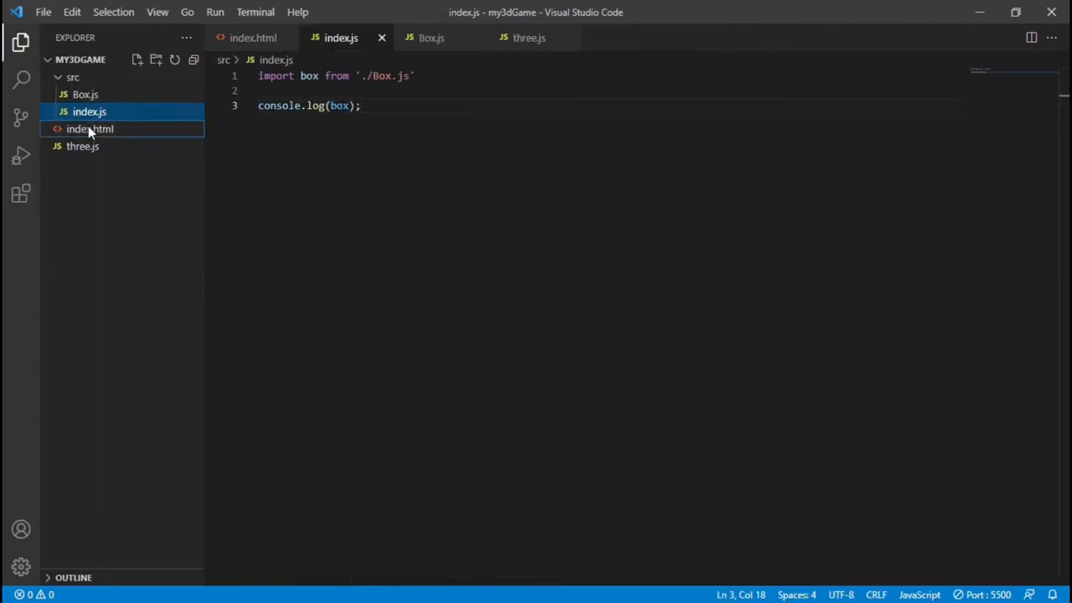
- Open index.html with Live Server and expand the logged Mesh in the console
right_click(90, 129)
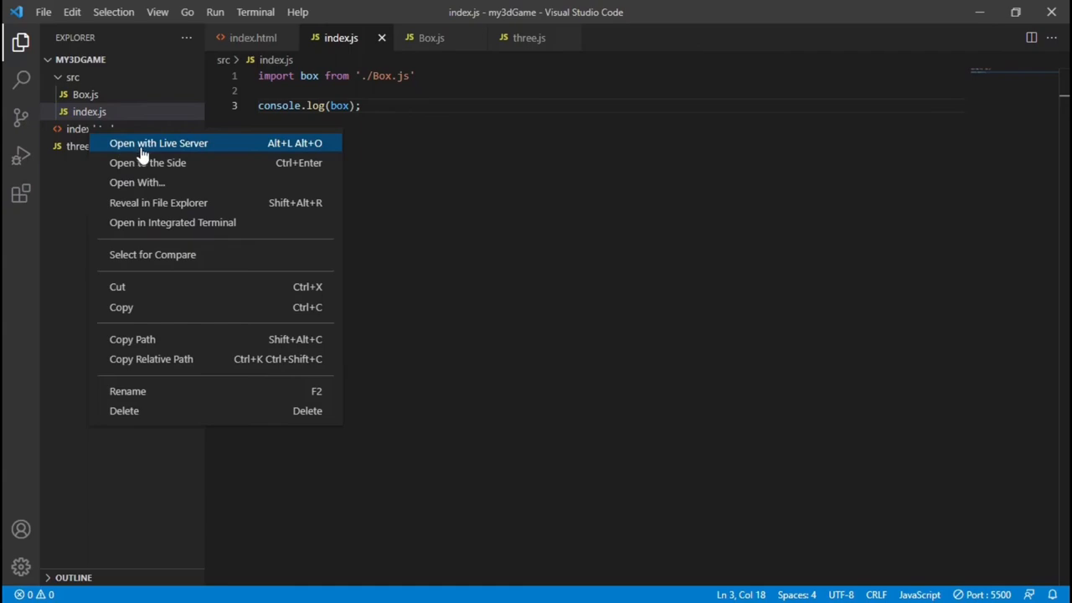
click(158, 143)
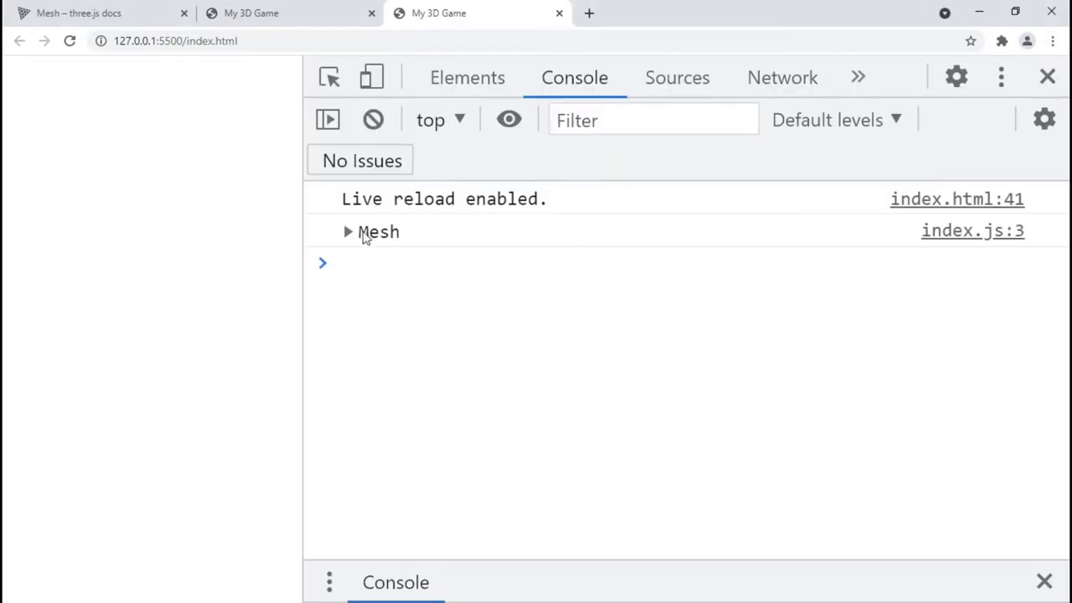
click(347, 232)
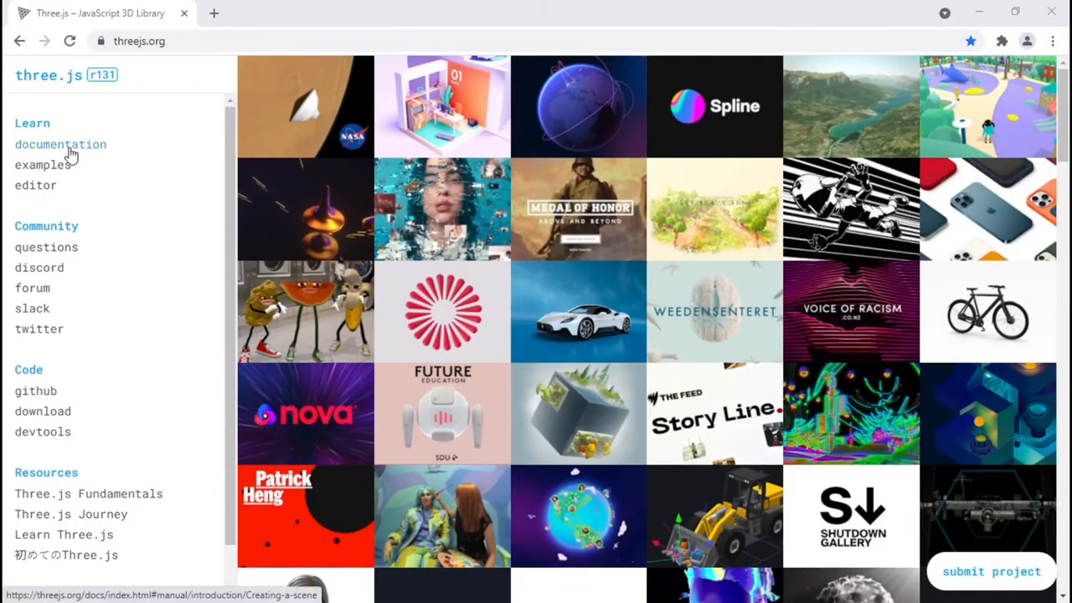
- Paste the docs' PerspectiveCamera line into new src/Camera.js with 'export default camera'
click(60, 144)
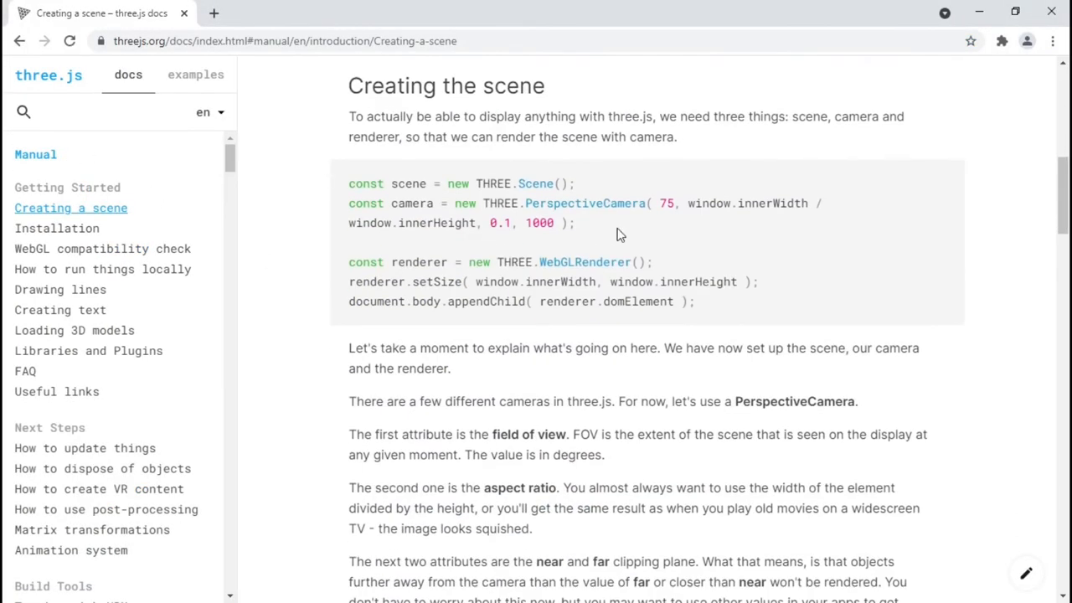
drag(348, 203, 574, 223)
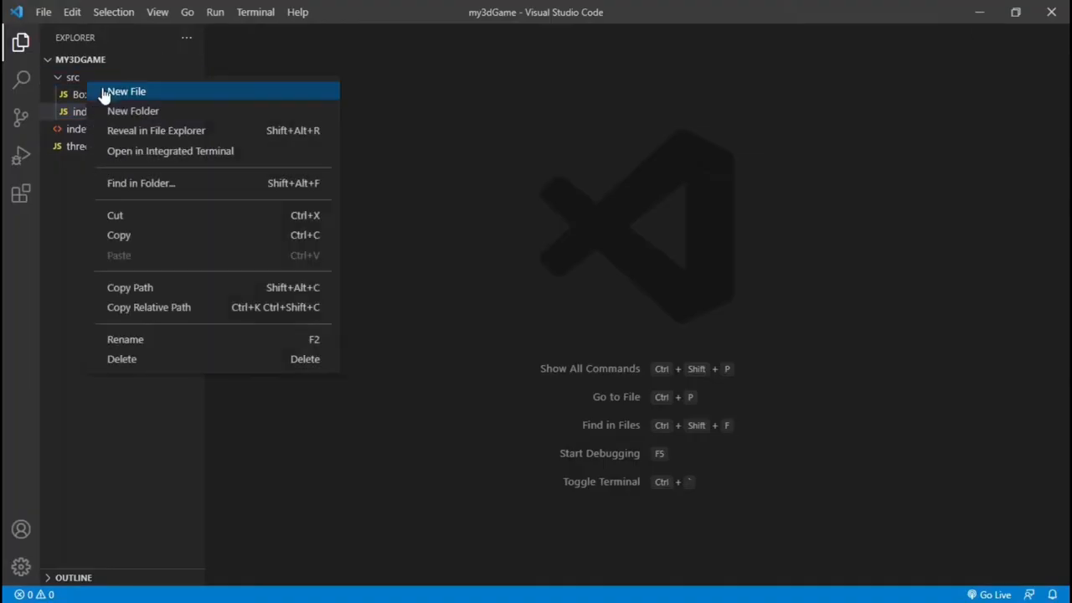
click(126, 91)
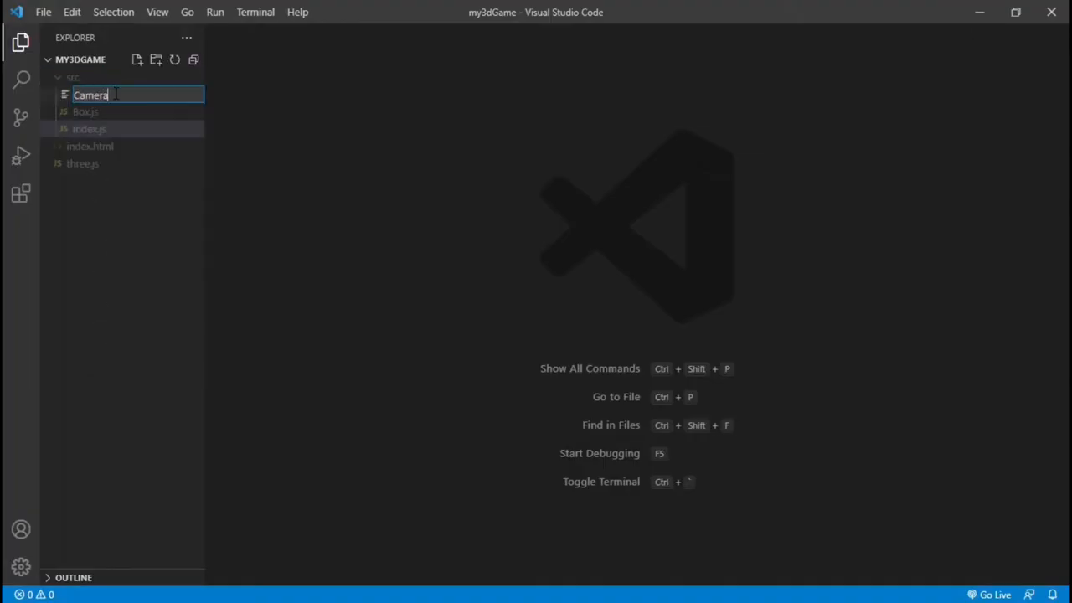
key(Enter)
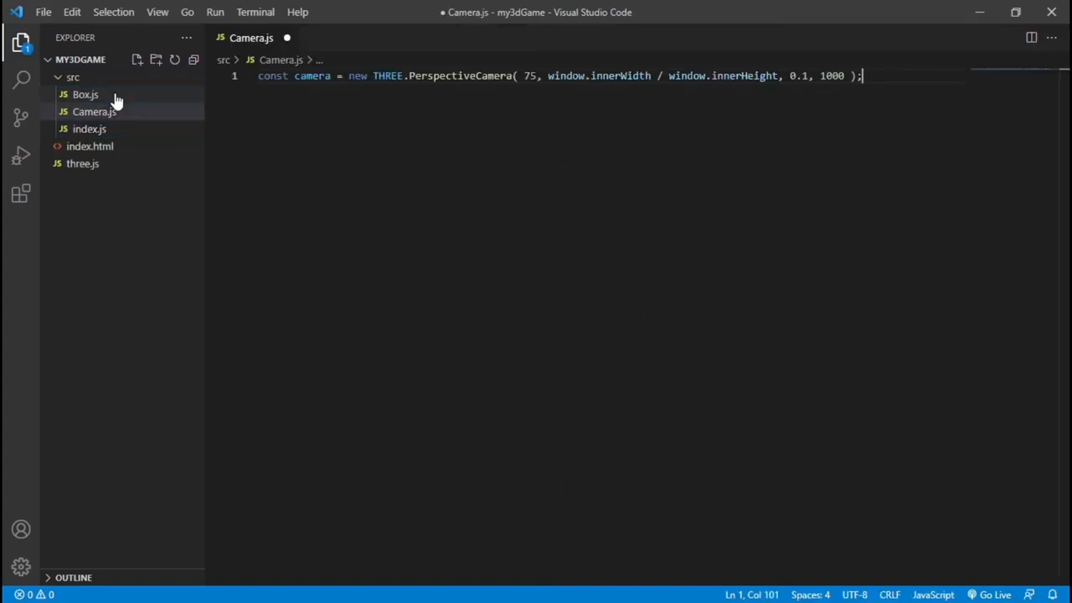
text(export default camera)
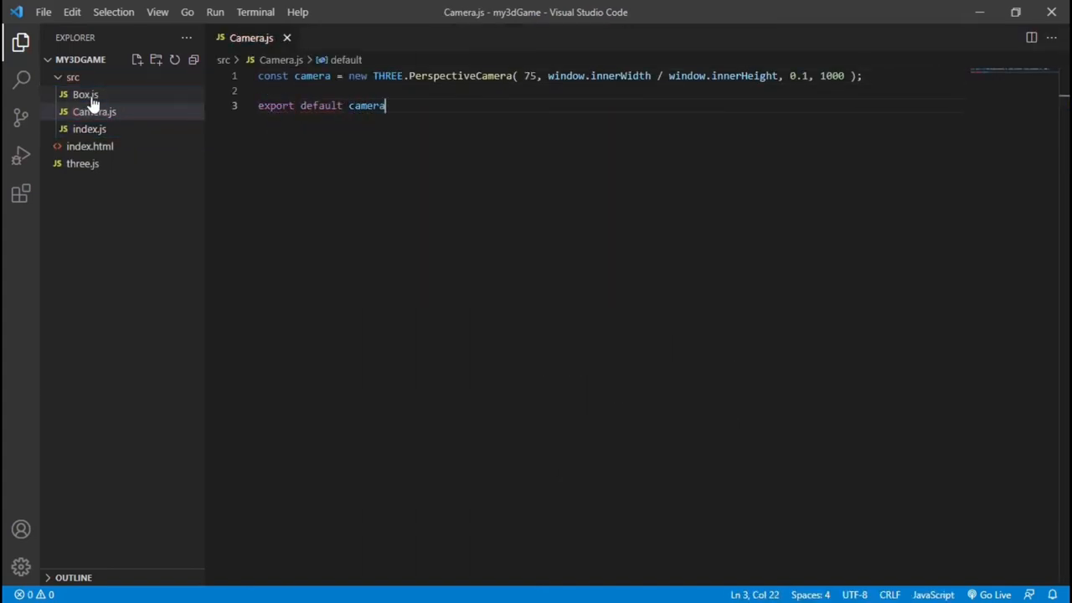
click(88, 129)
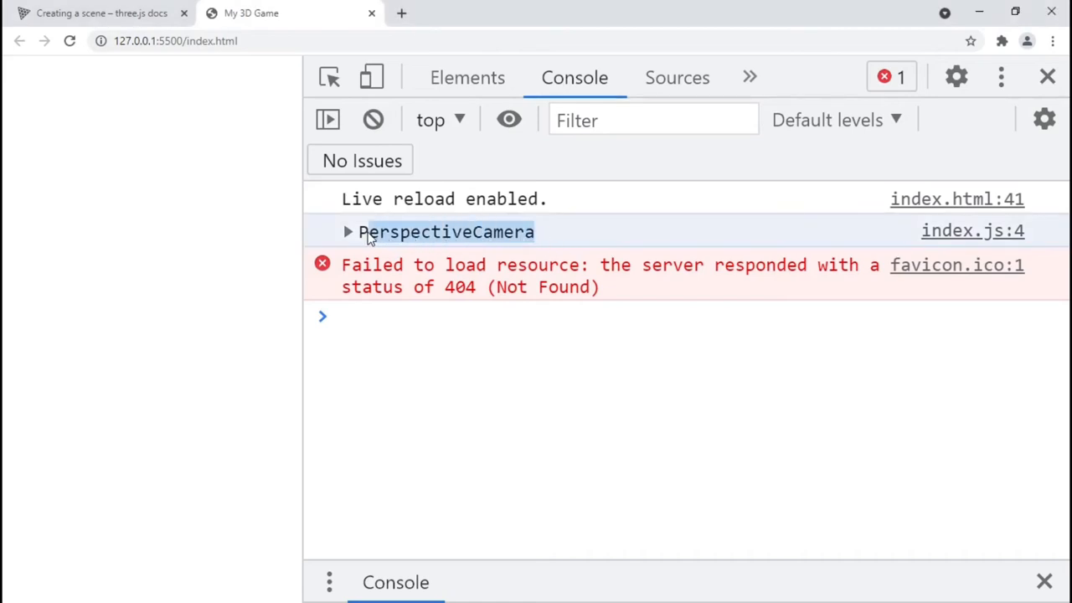
- Open the PerspectiveCamera reference and read its fov, aspect, near and far parameters
click(101, 12)
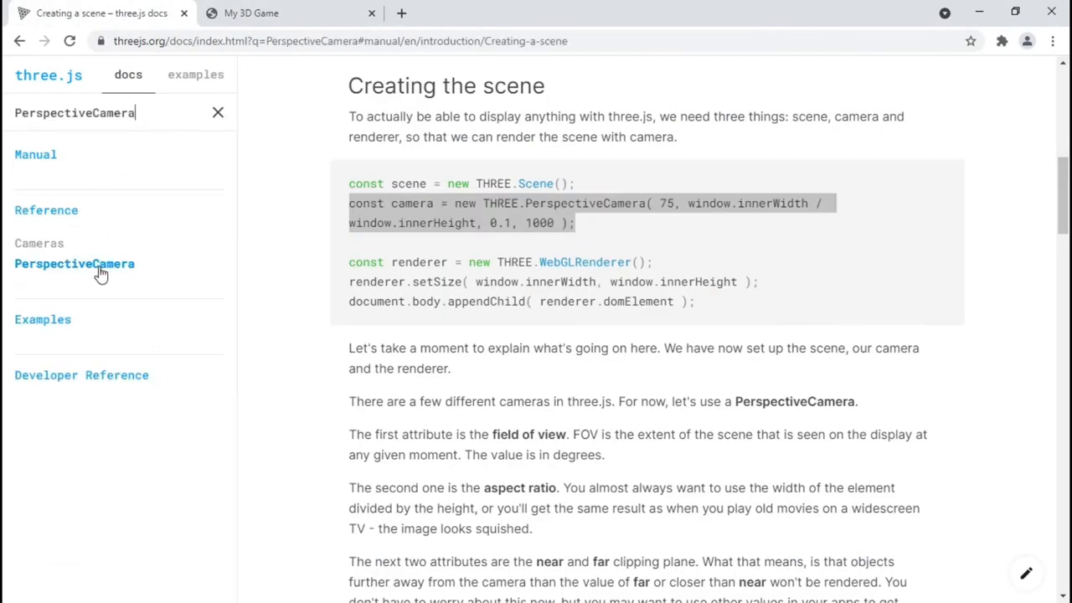
click(74, 263)
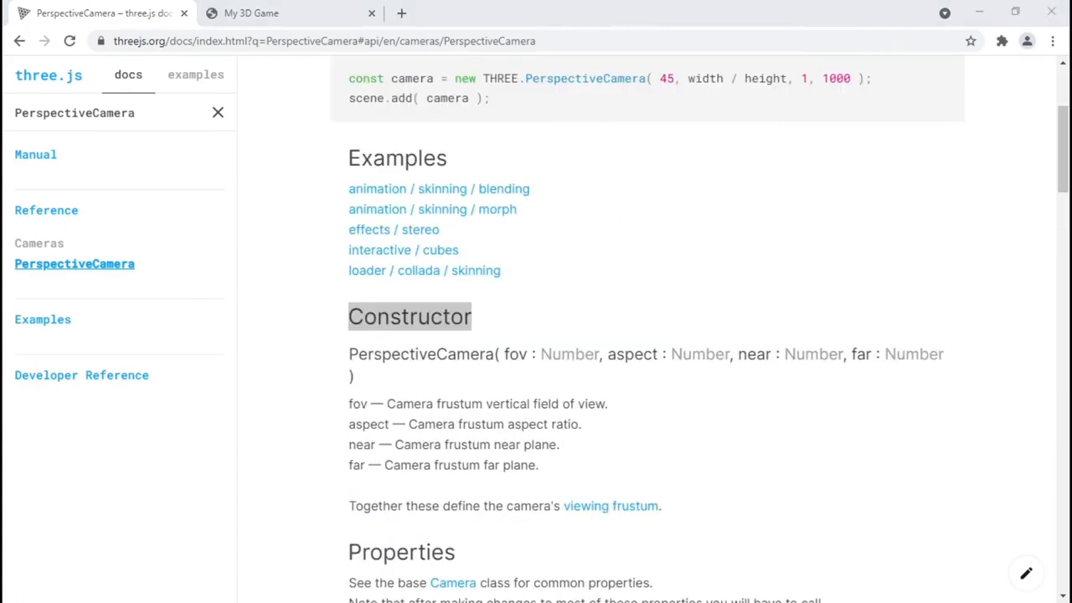
triple_click(478, 404)
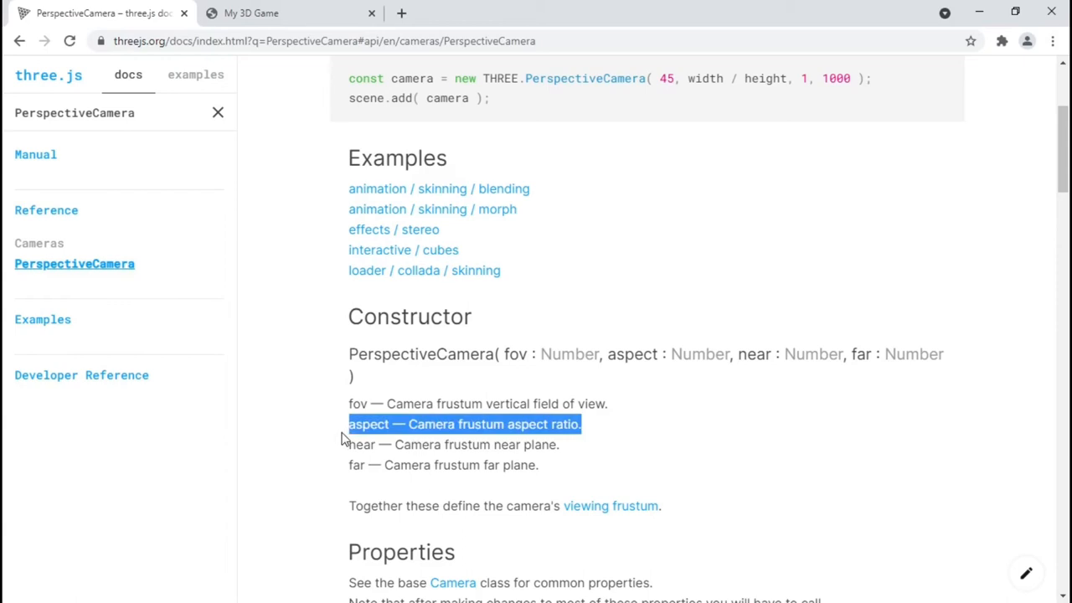
mouse_move(669, 444)
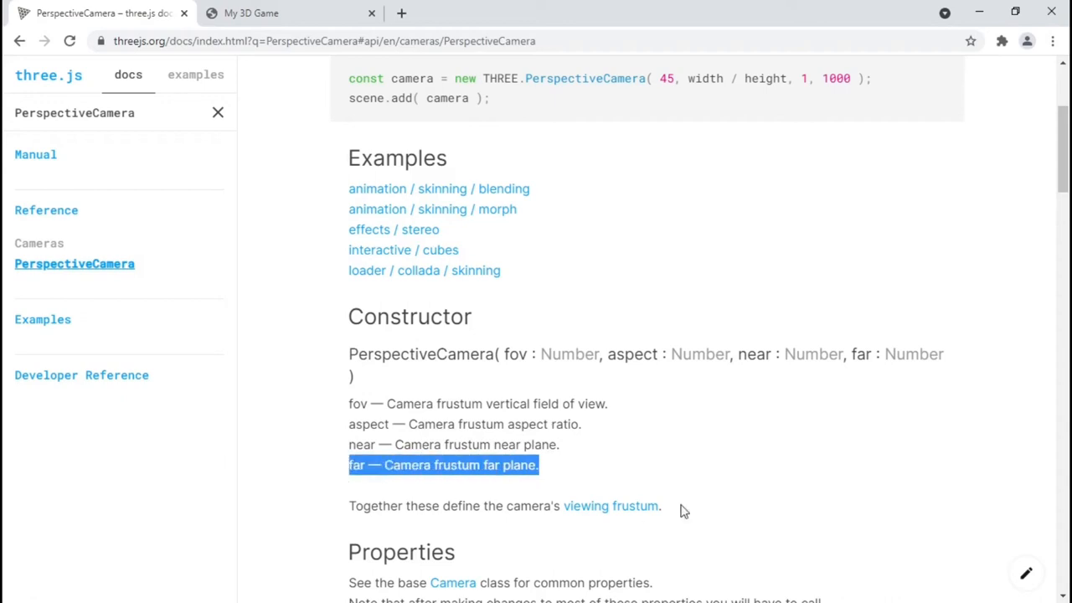
mouse_move(702, 508)
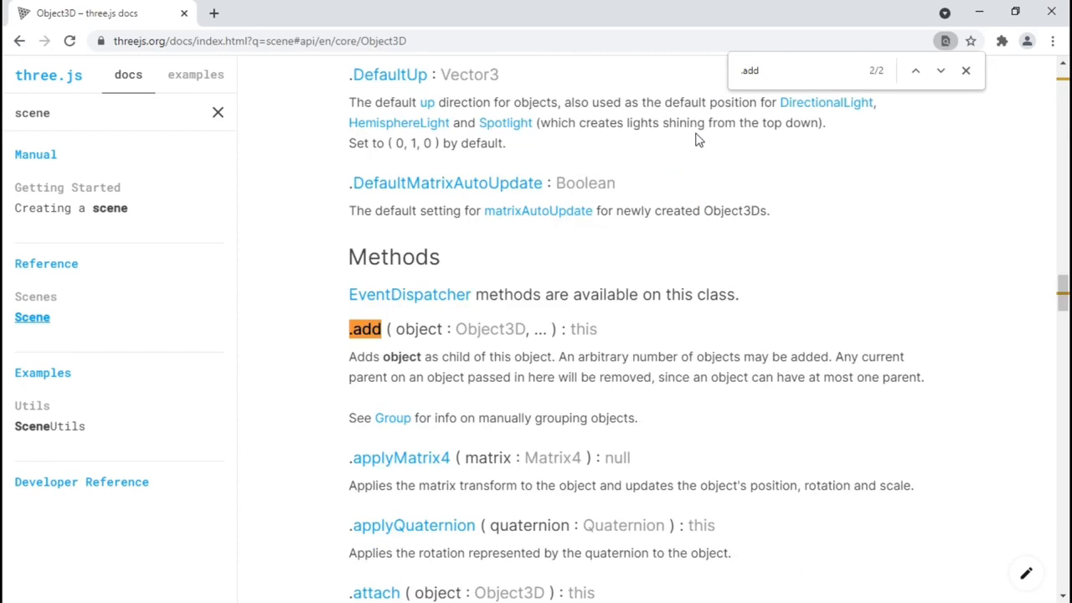
- Read the add method's description in the docs and search the page for 'position'
drag(425, 356, 925, 377)
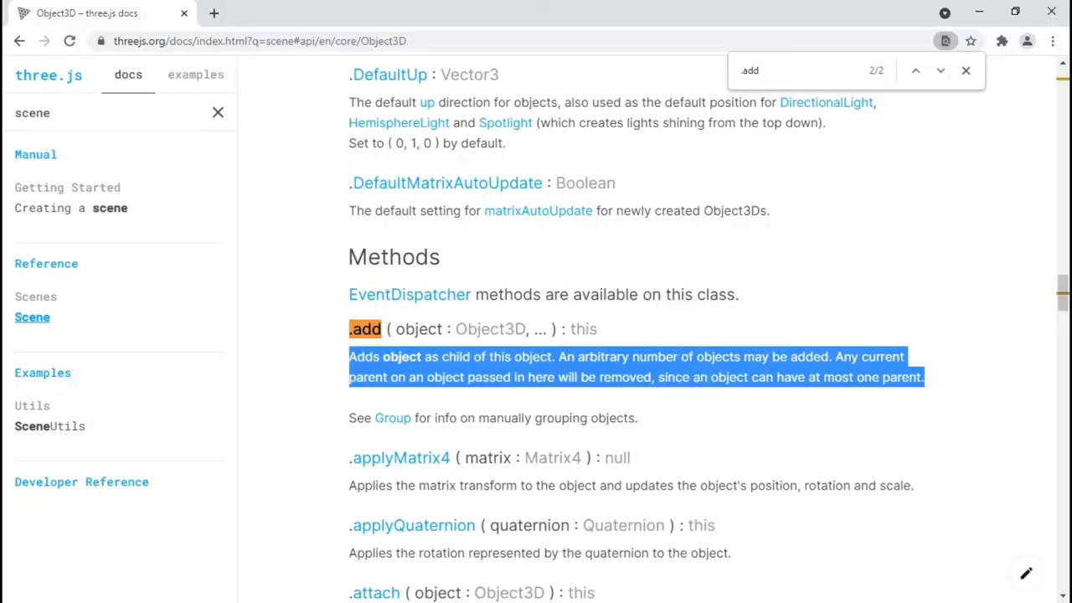
text(position)
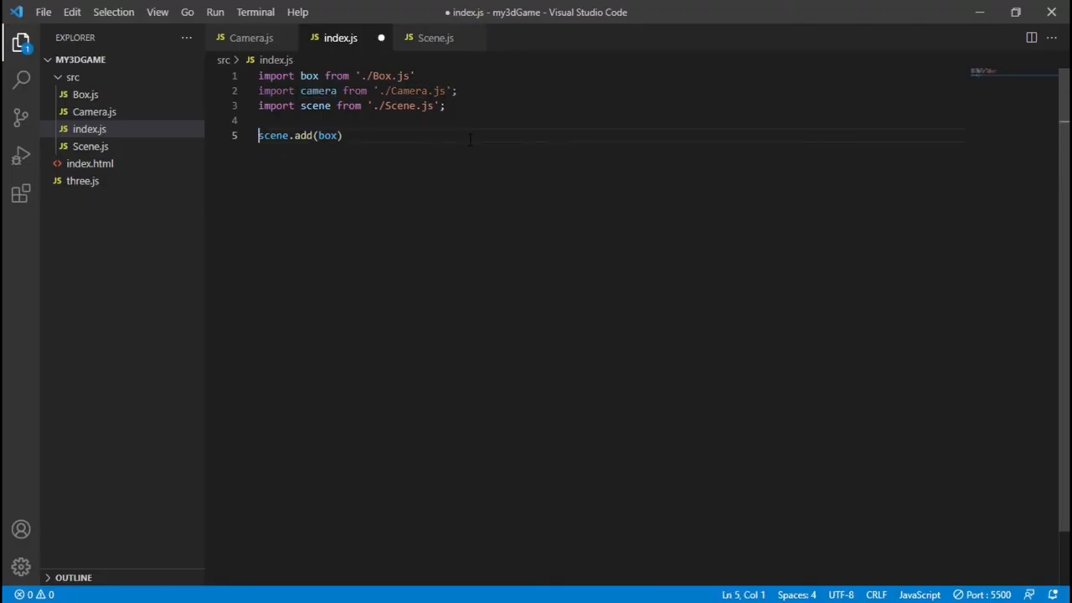
- Set camera.position.z = 5 in index.js, then look up position and lookAt in the docs
text(camera.position.)
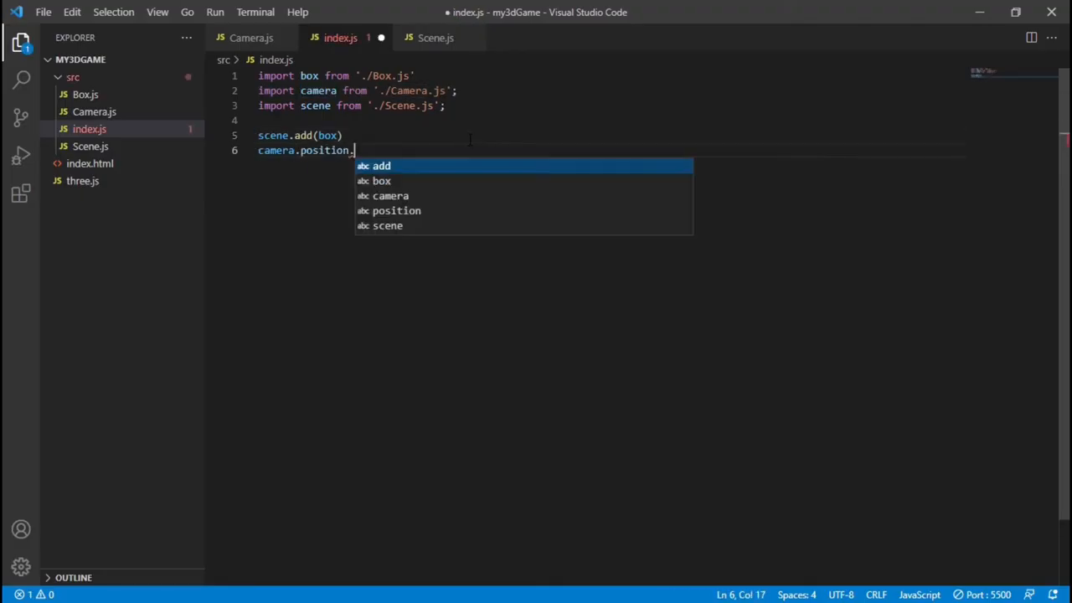
text(z = 5)
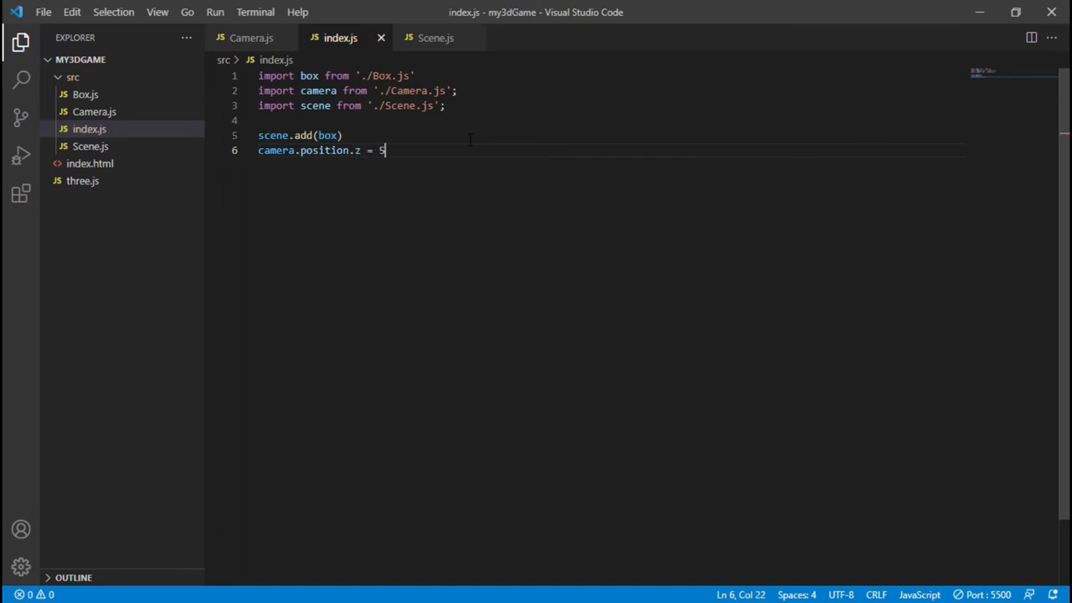
text(camera)
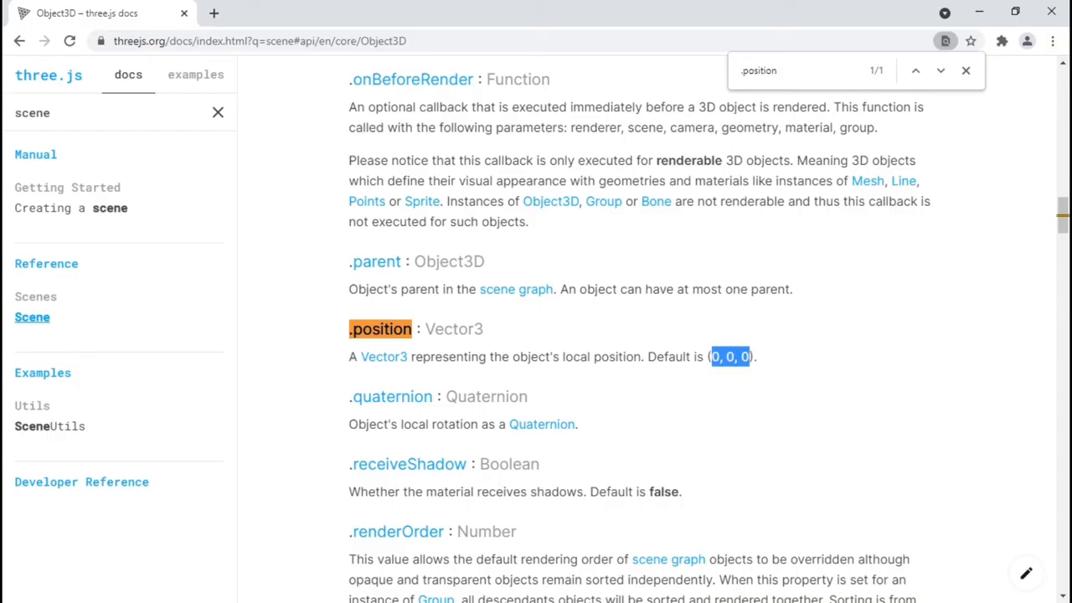
text(lookat)
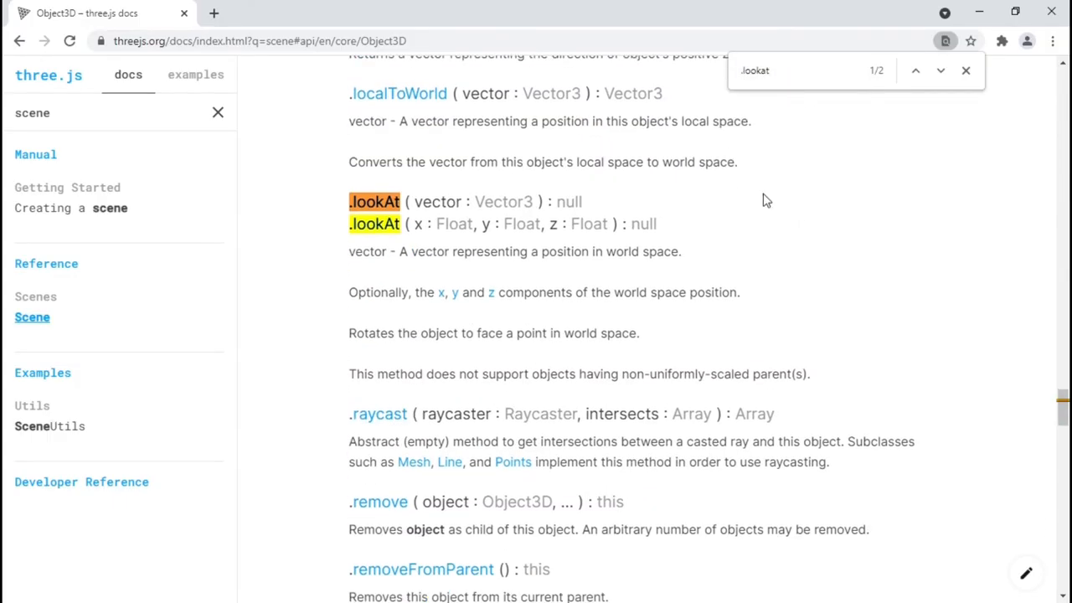
drag(348, 272, 640, 334)
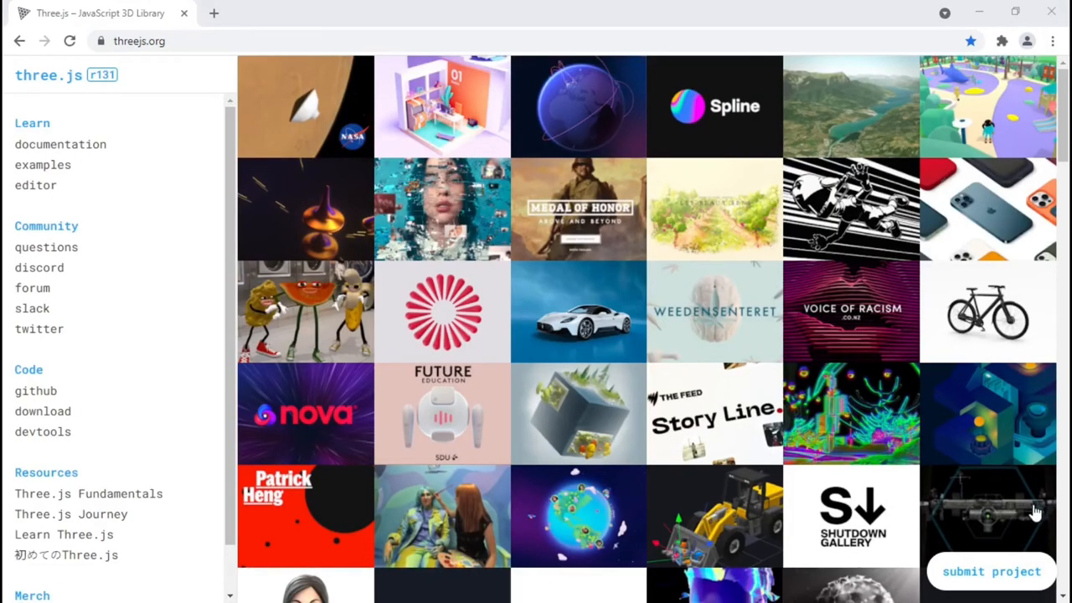
mouse_move(46, 165)
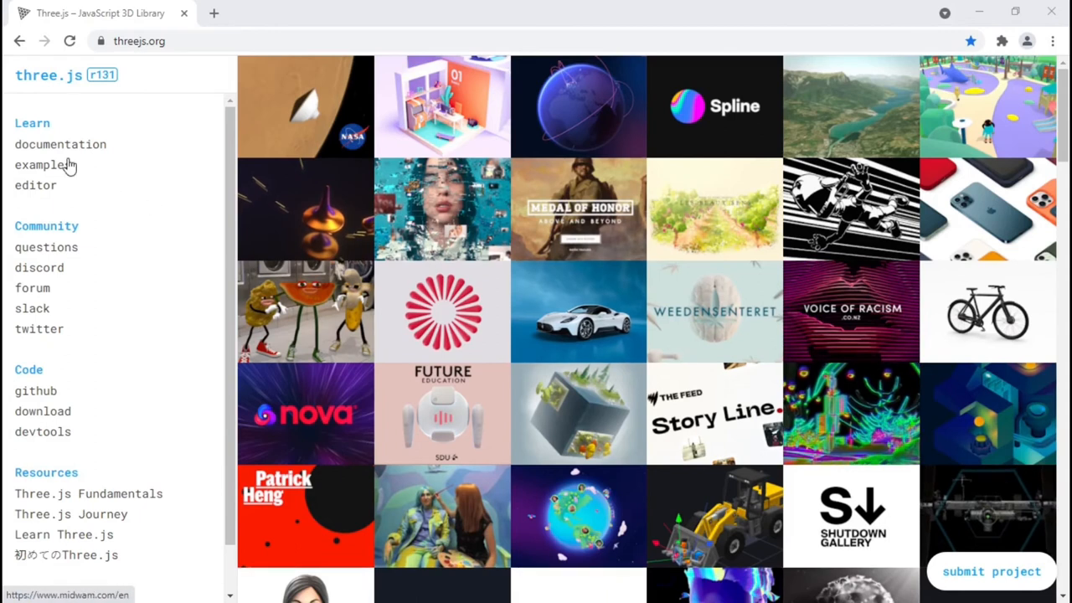
- Add Renderer.js with the docs' WebGLRenderer as default export, and import it into index.js
click(60, 144)
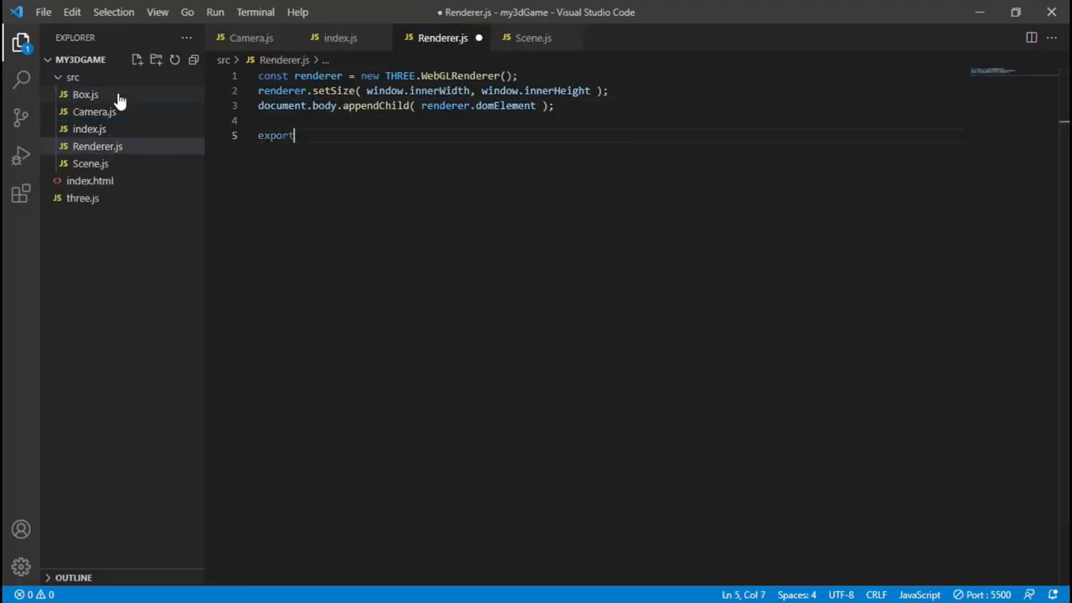
text(default renderer)
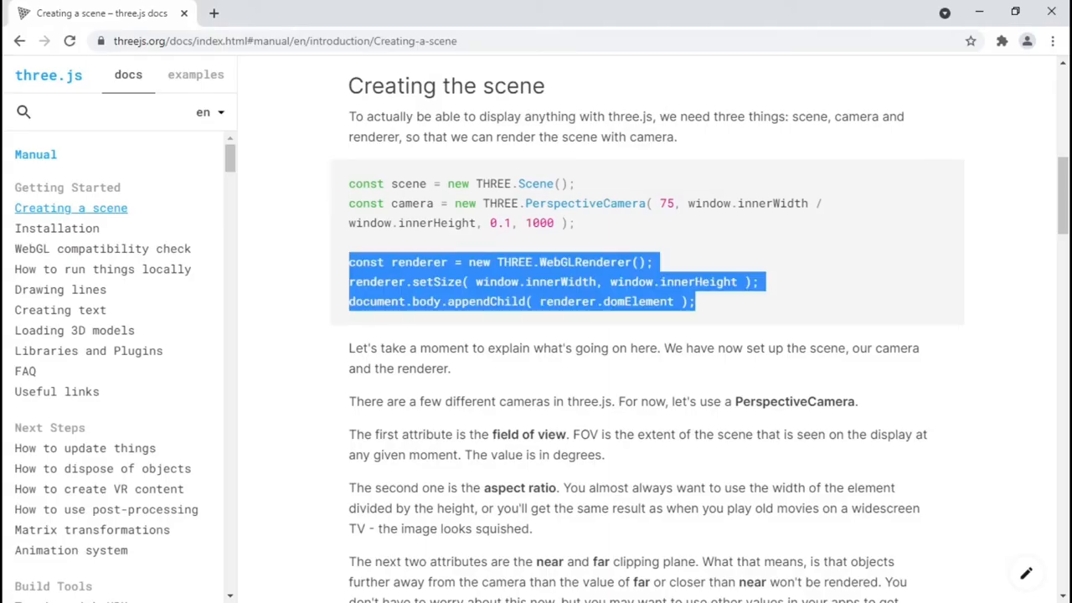
scroll(down, 3)
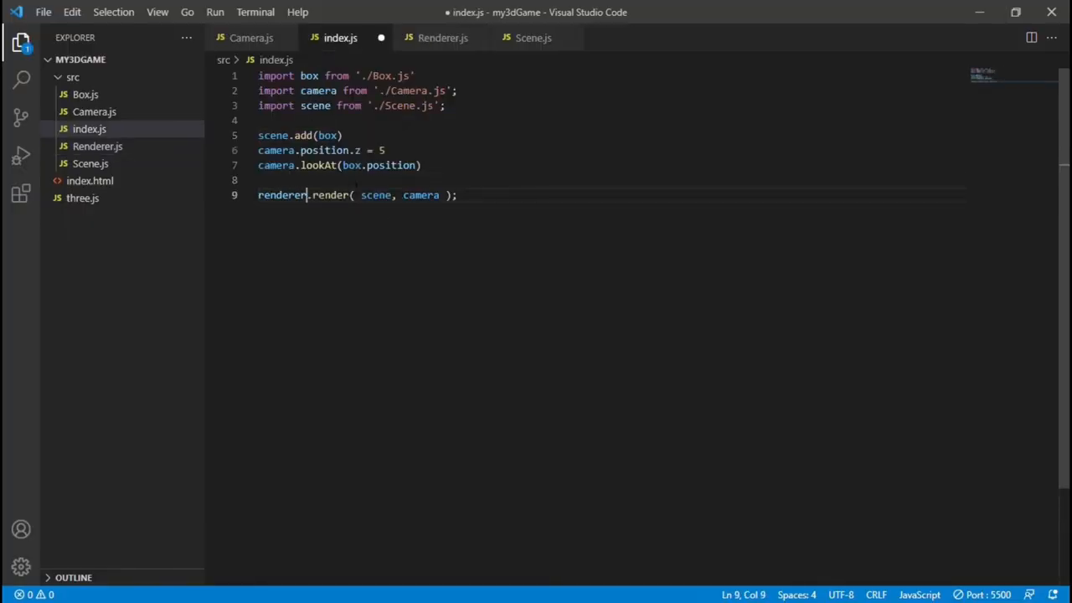
text(import renderer from './Renderer.js';)
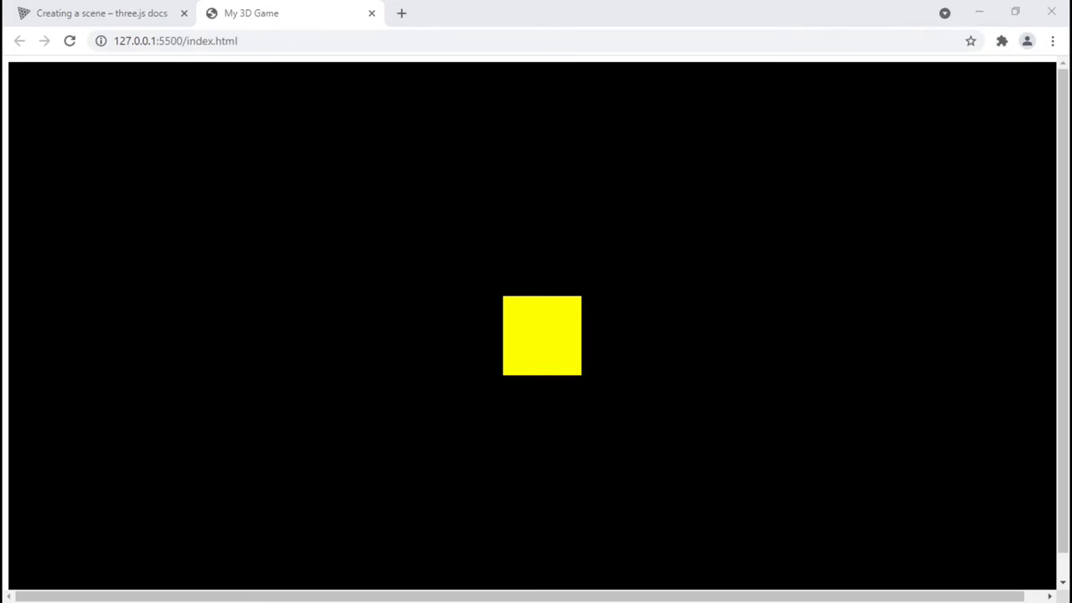
- Open DevTools (F12) on the My 3D Game page showing the yellow square
key(F12)
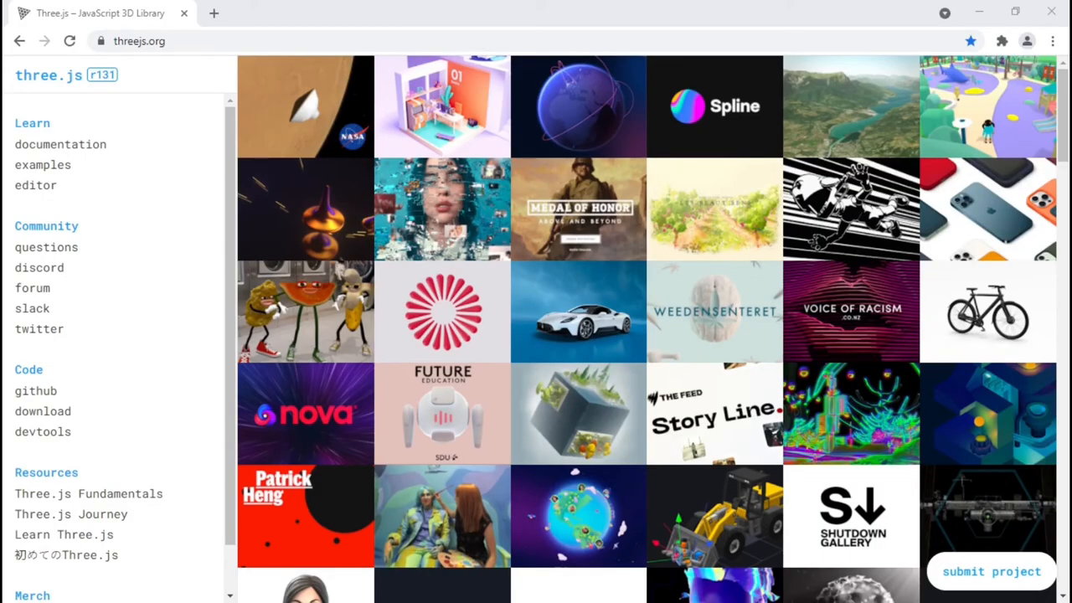
mouse_move(60, 144)
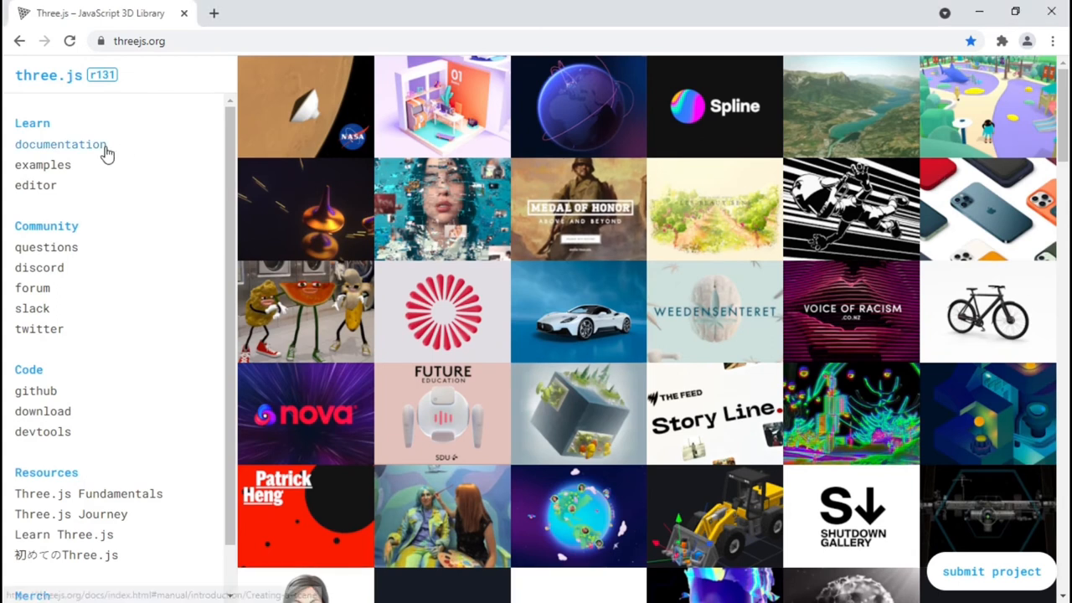
- Search the three.js docs for 'light' and open the AmbientLight reference page
click(60, 145)
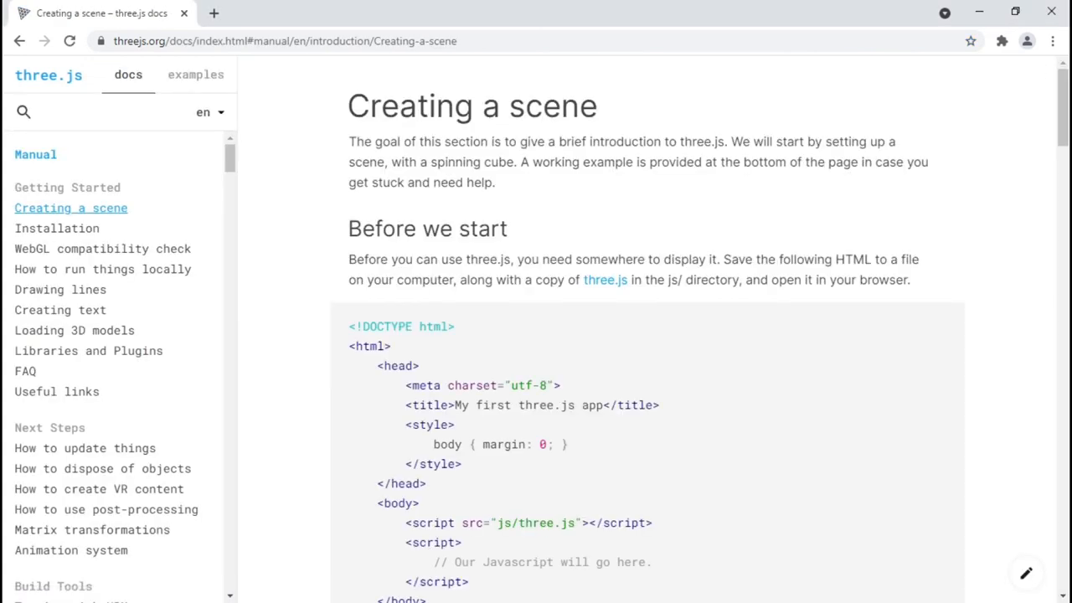
scroll(down, 3)
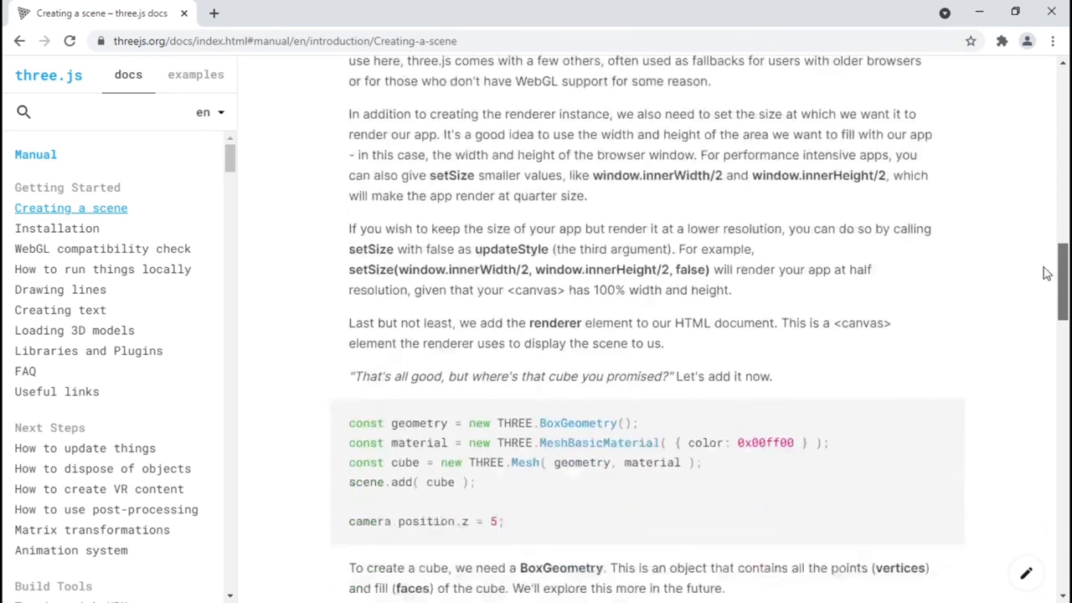
scroll(down, 3)
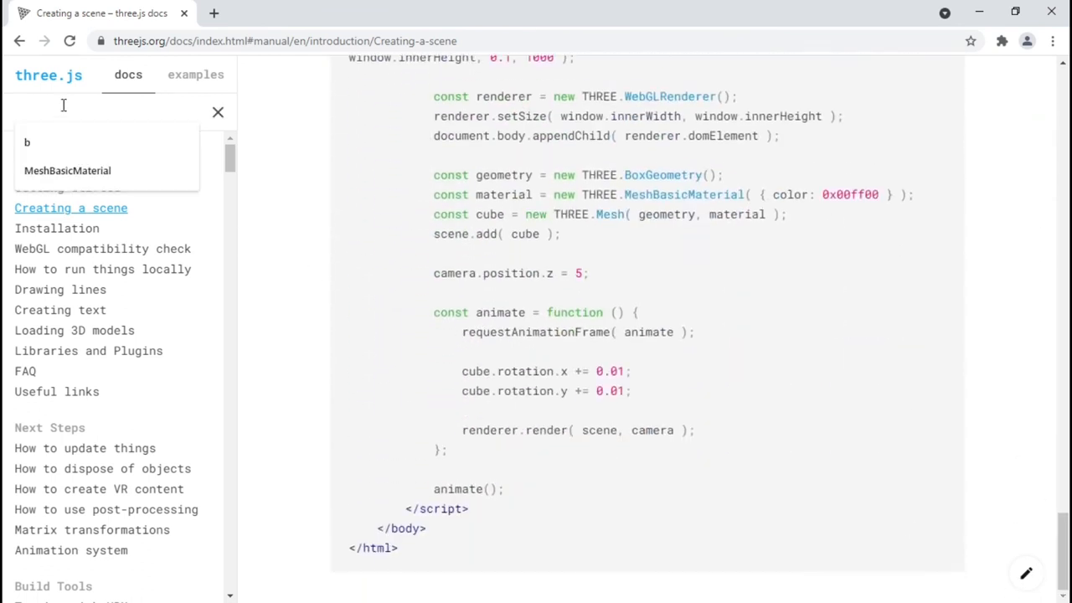
text(light)
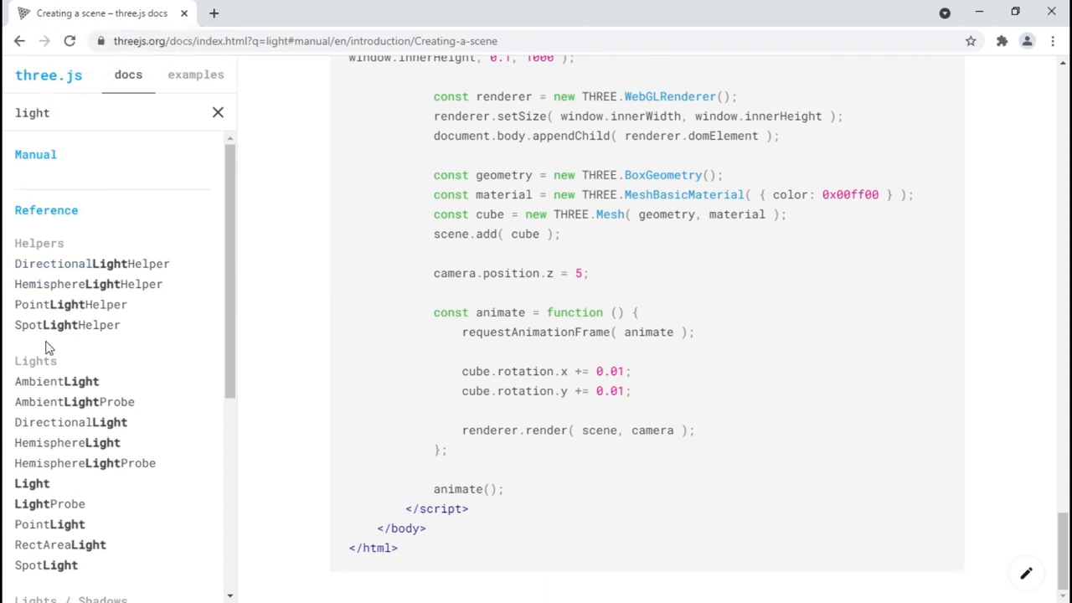
click(56, 381)
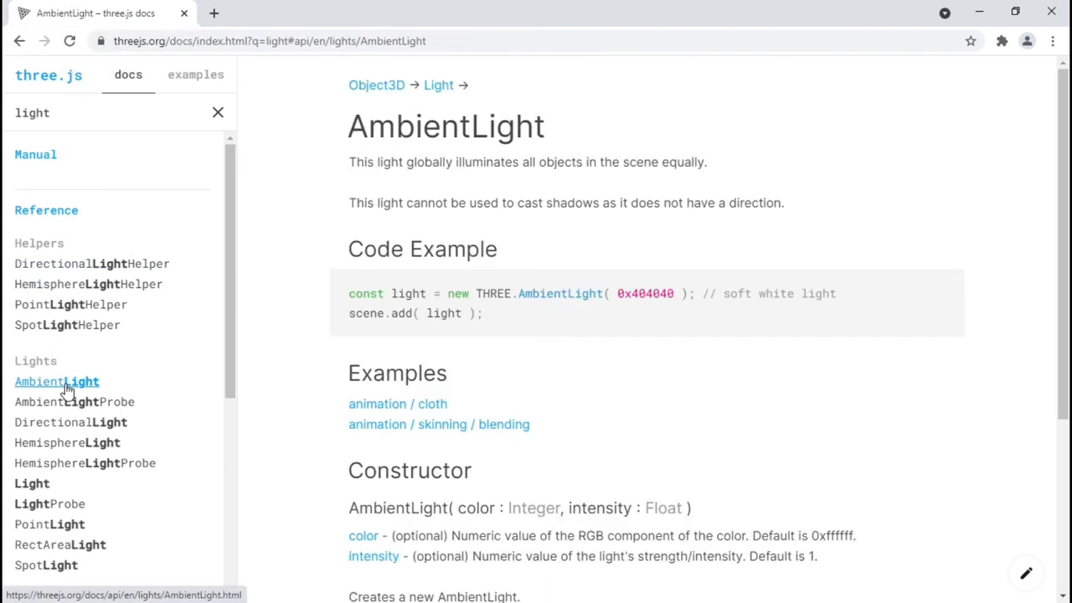
mouse_move(490, 354)
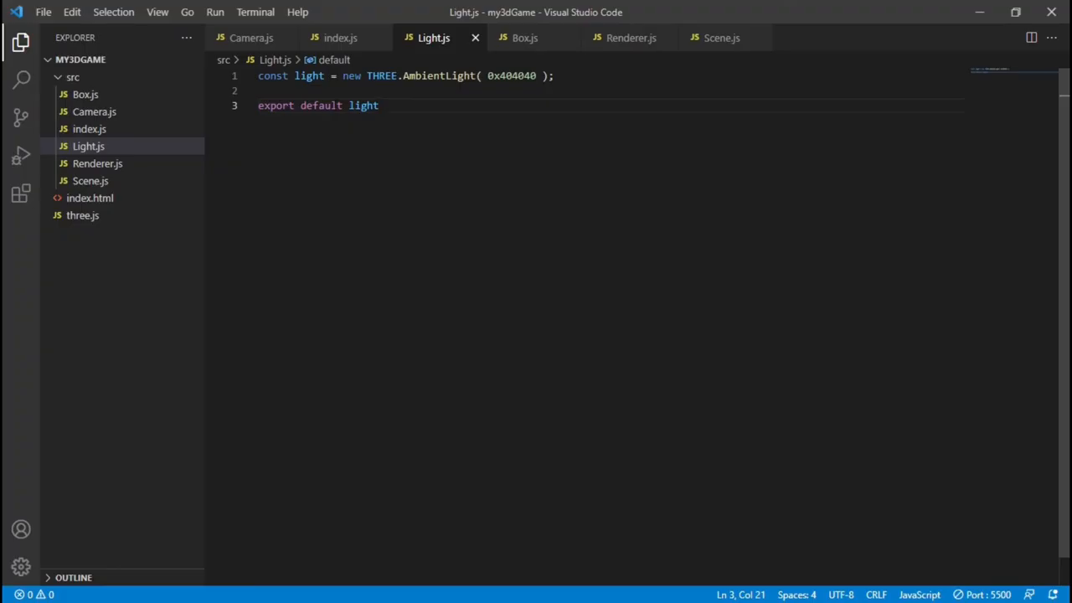
- Add a white DirectionalLight at 0.5 intensity to the light in Light.js
text(const directionalLight = new THREE.DirectionalLight( 0xffffff, 0.5 );)
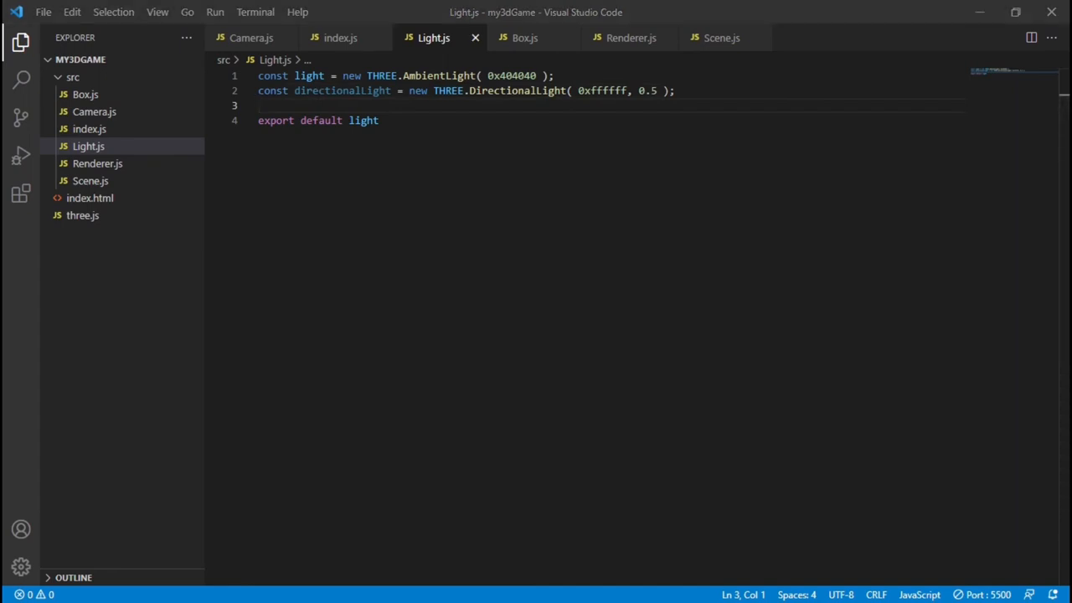
text(light.add(directionalLight))
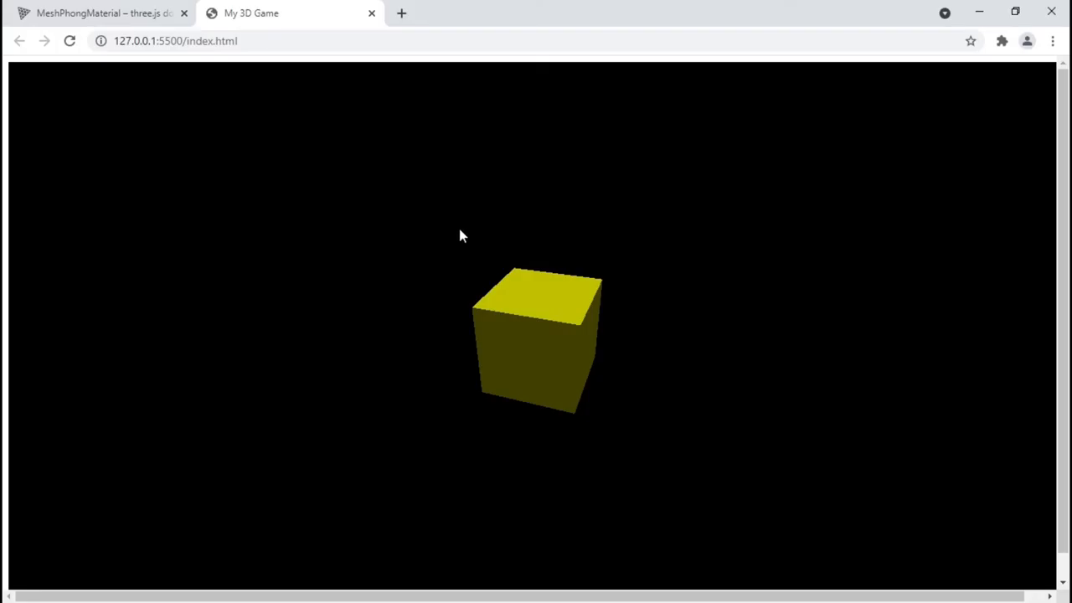
- Search the docs for materials, viewing MeshBasicMaterial and then MeshPhongMaterial
click(96, 12)
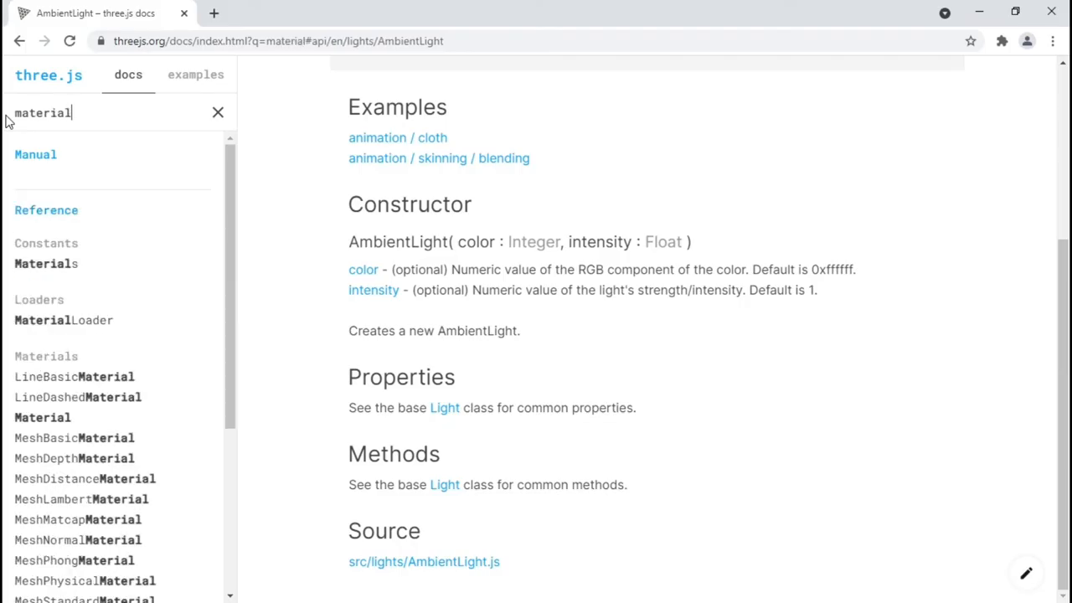
mouse_move(77, 397)
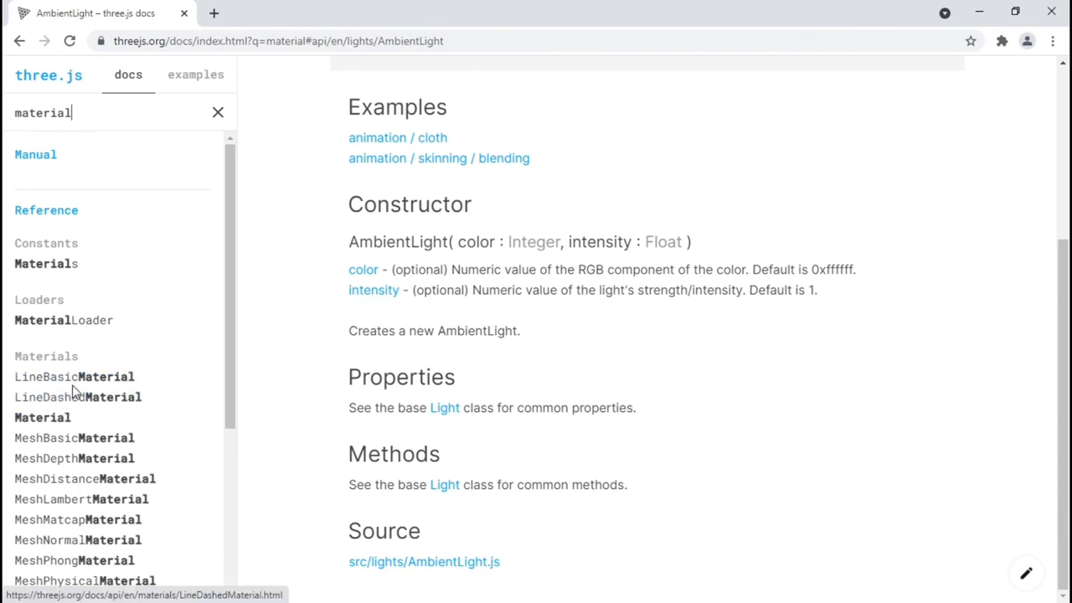
click(74, 438)
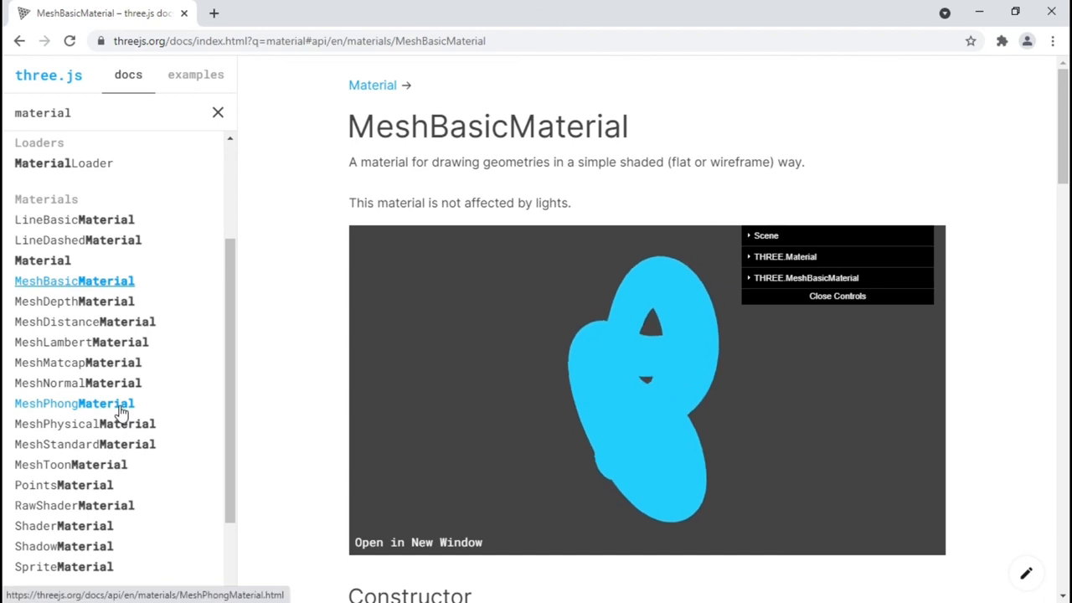
click(75, 403)
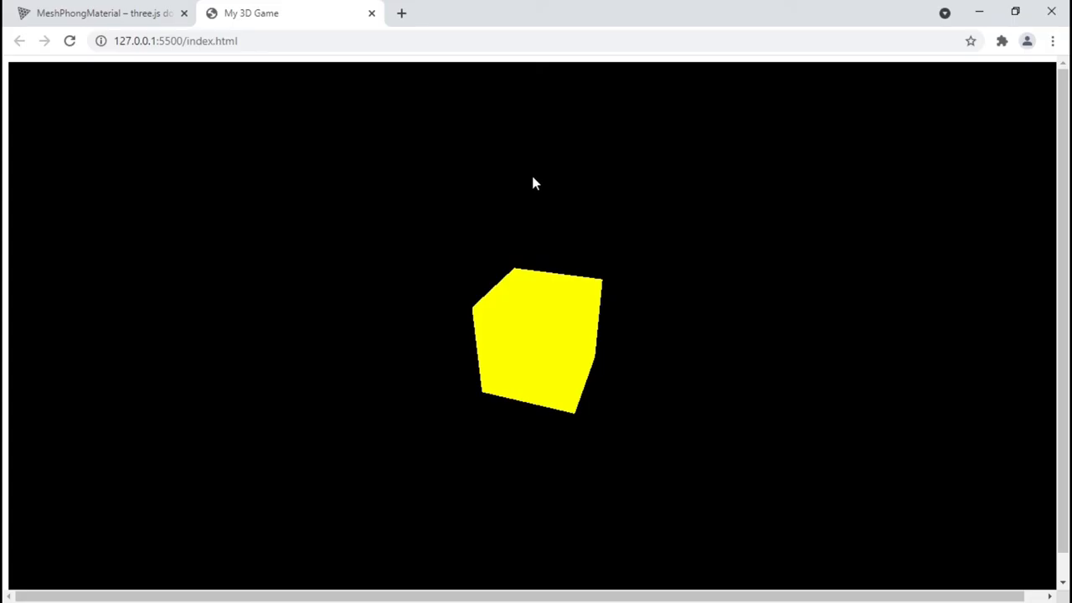
mouse_move(567, 379)
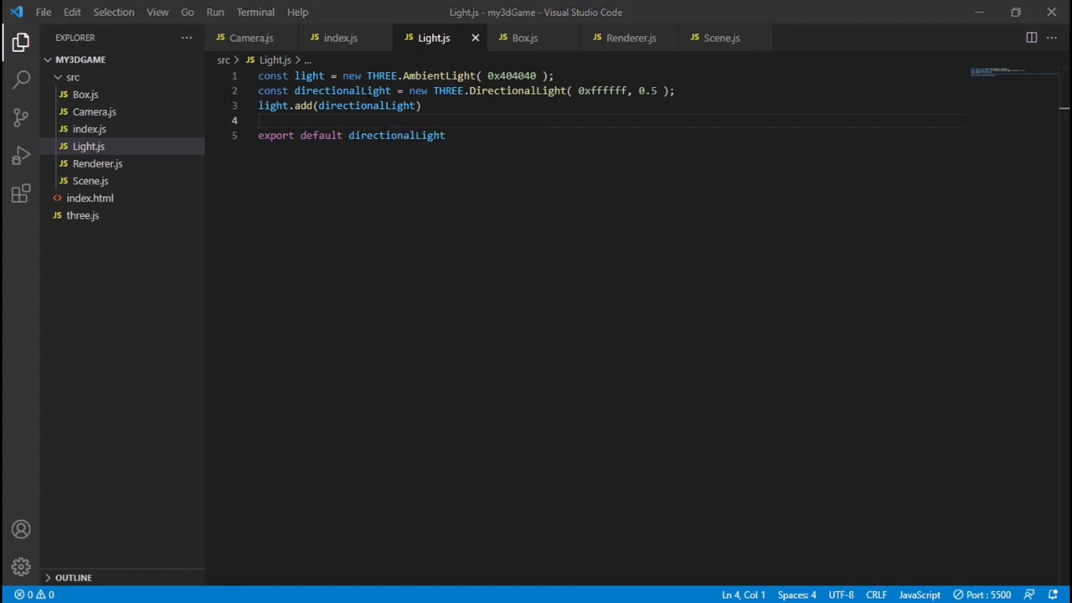
- Log directionalLight, inspect its default position (0,1,0), then set its position to 3, 4, 5
text(console.log(directionalLight);)
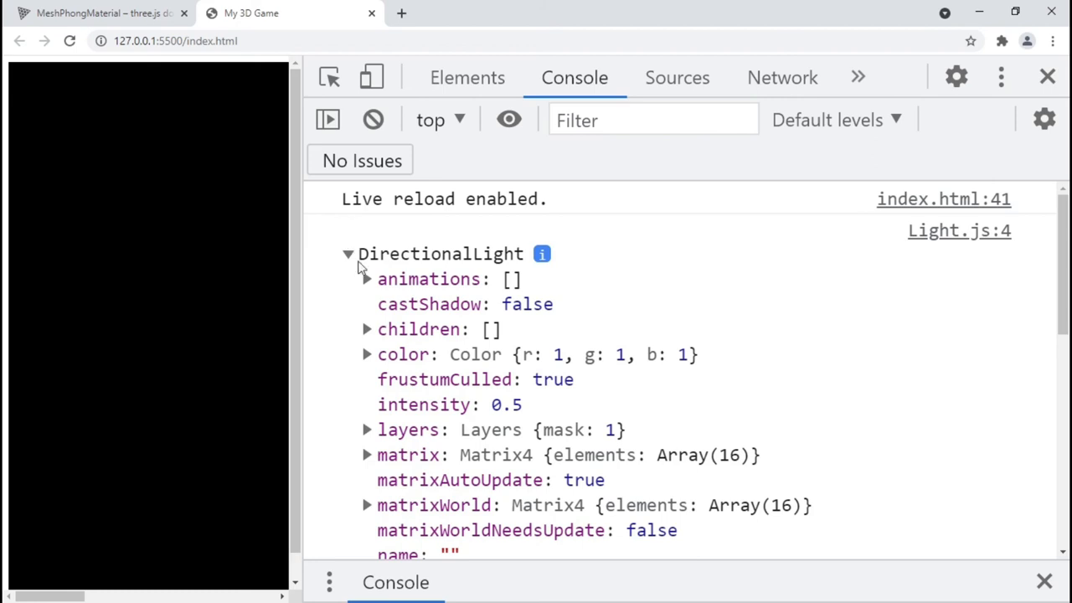
scroll(down, 3)
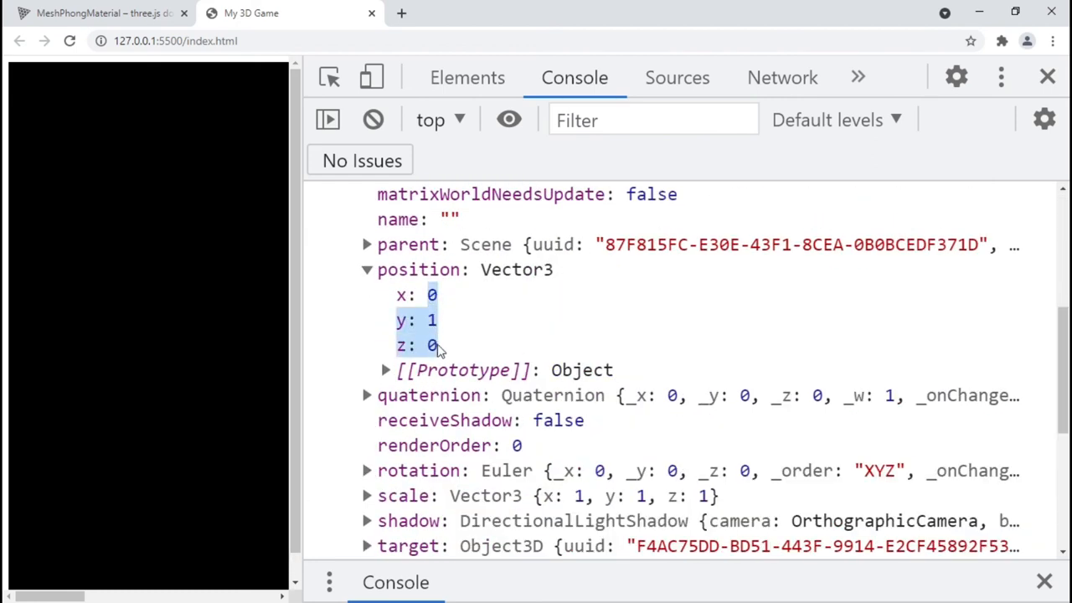
click(366, 270)
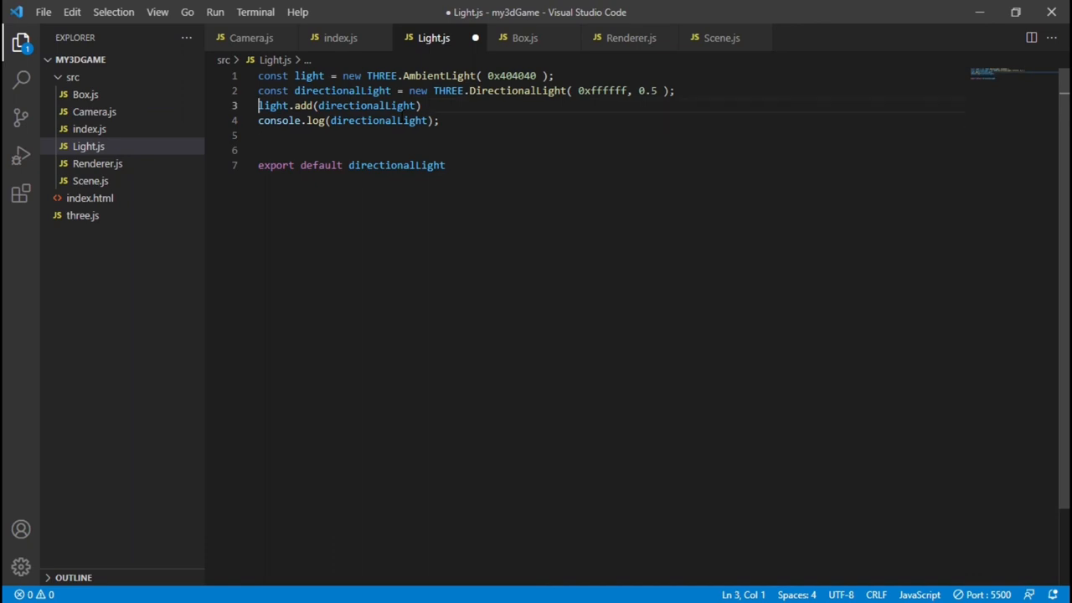
text(directionalLight.position.set(3,4,5))
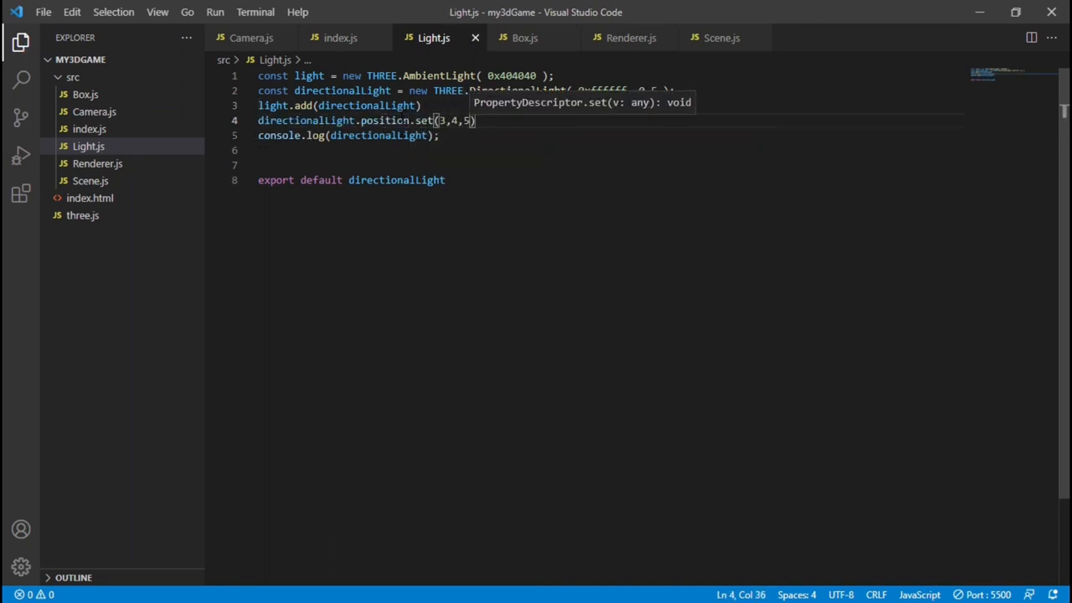